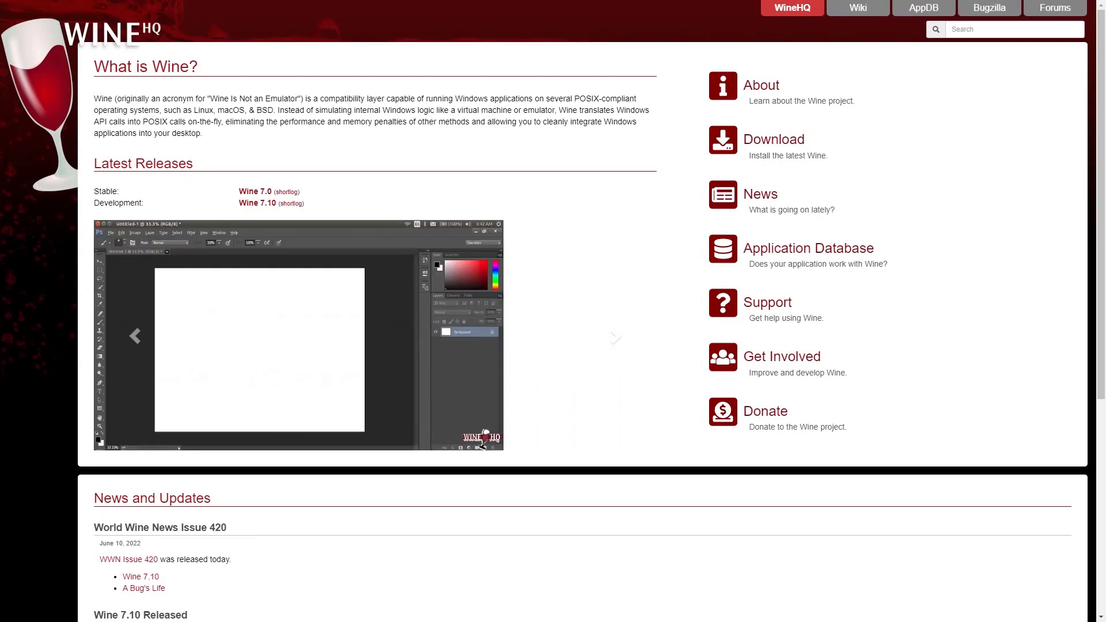
Cycle through five Windows application screenshots in the WineHQ home page carousel.
click(614, 338)
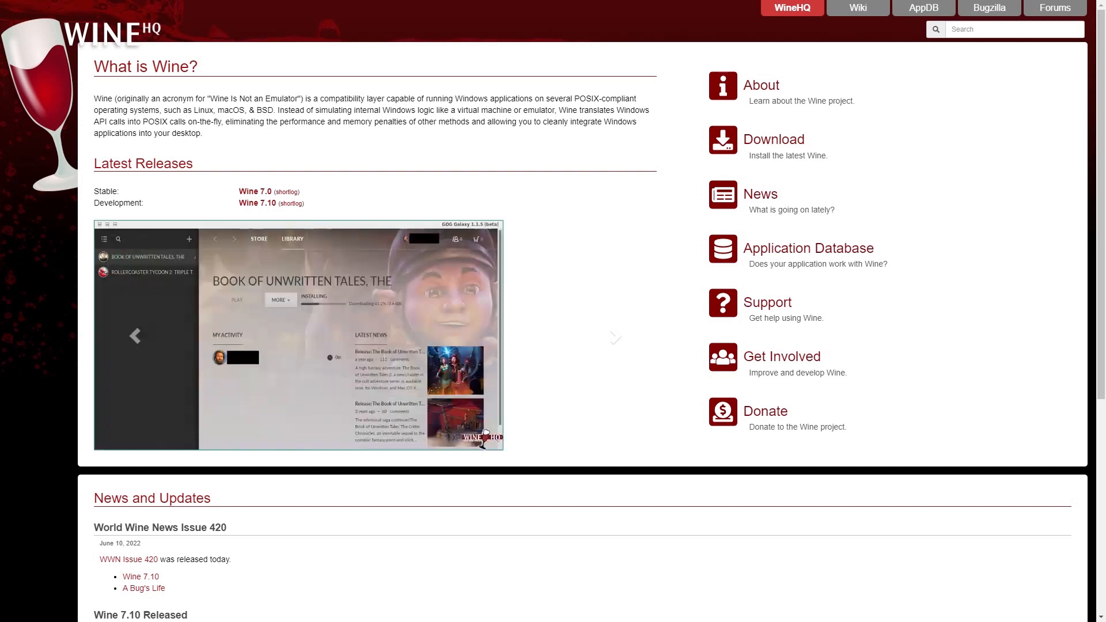
click(614, 337)
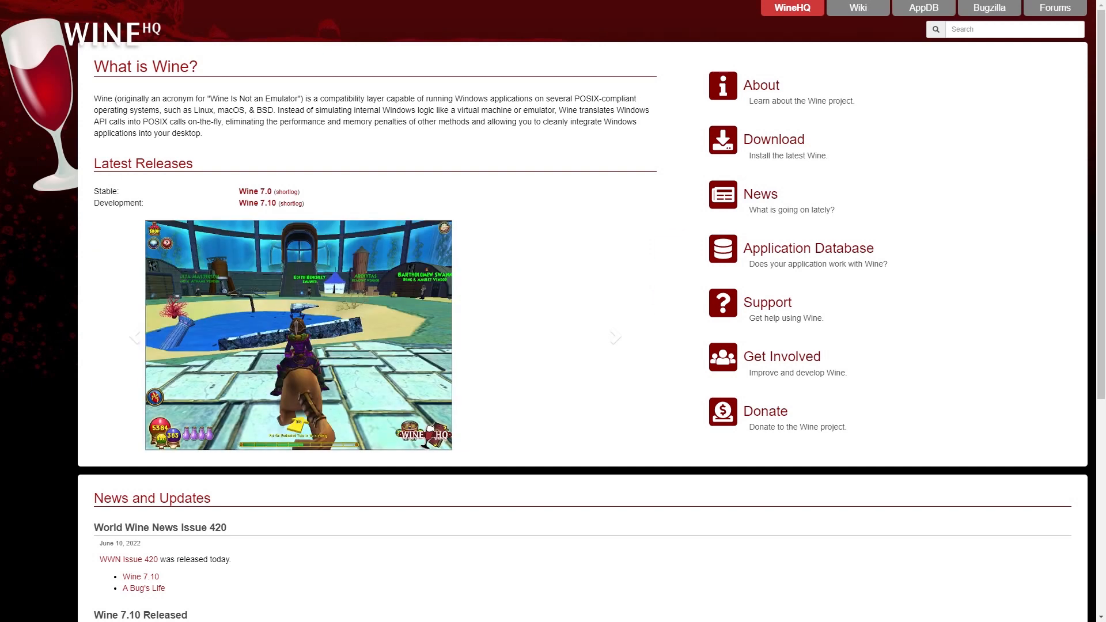
click(615, 337)
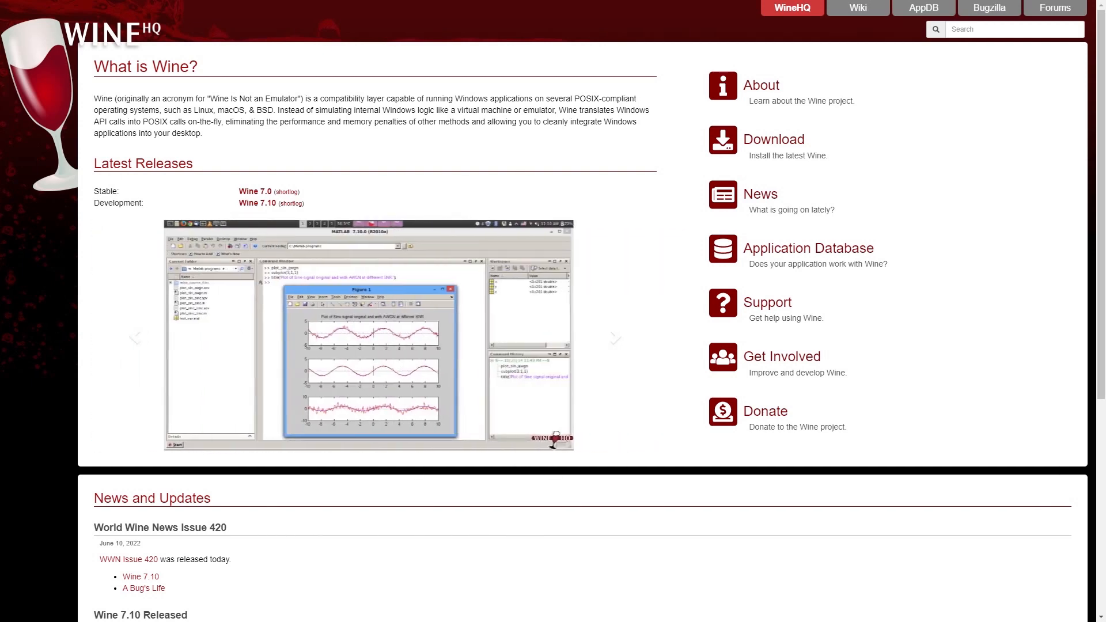
click(614, 337)
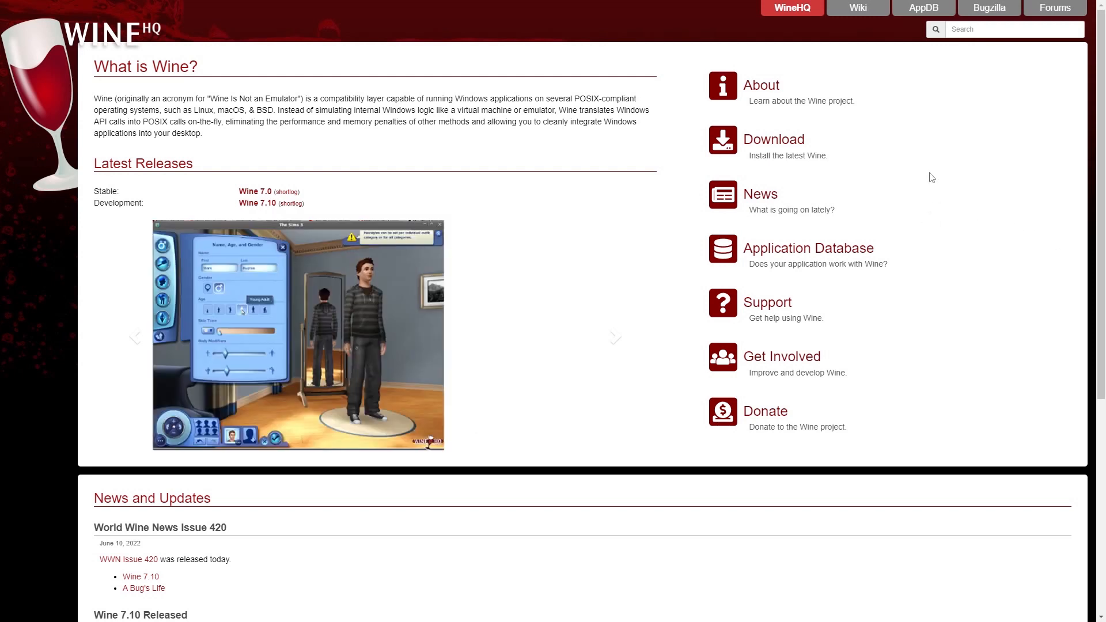
click(615, 337)
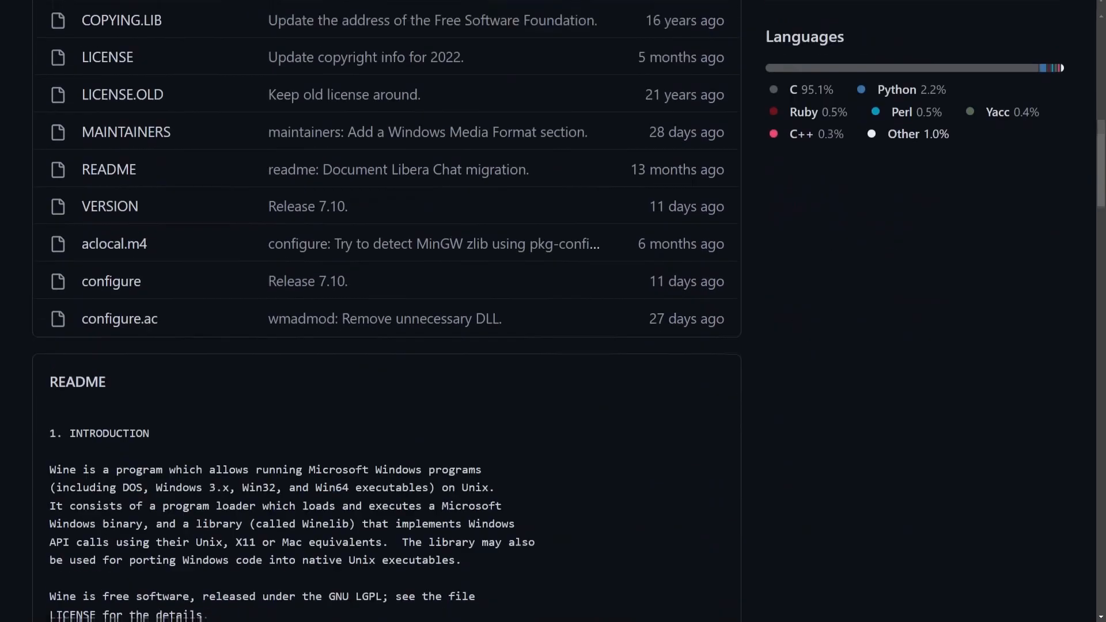
Scroll the Wine repository README down to the SETUP and RUNNING PROGRAMS sections.
scroll(down, 3)
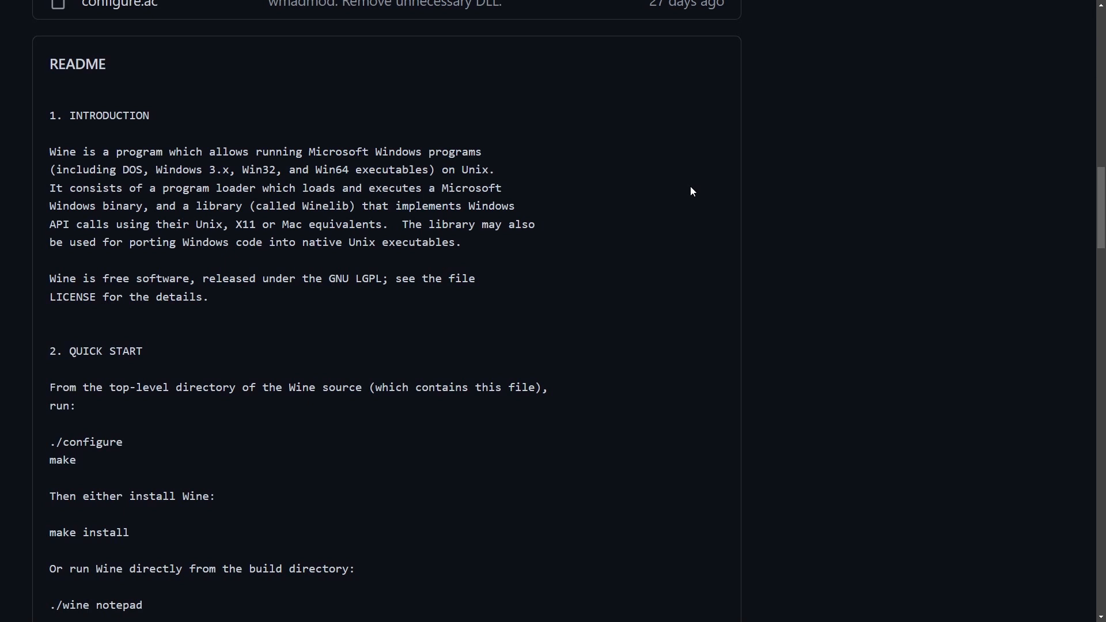
mouse_move(670, 195)
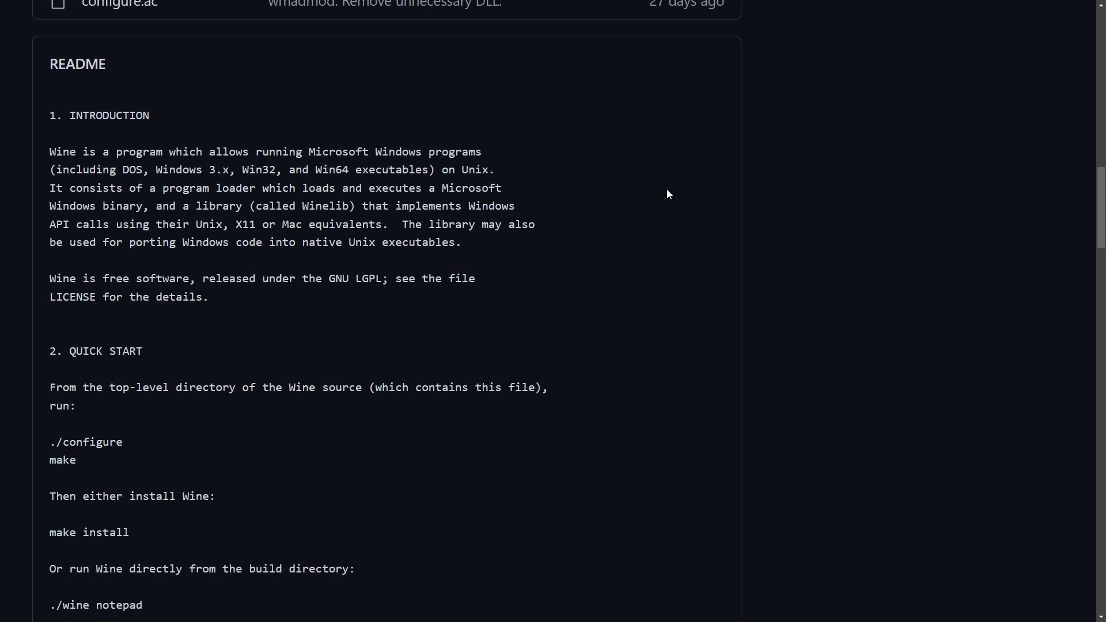
scroll(down, 3)
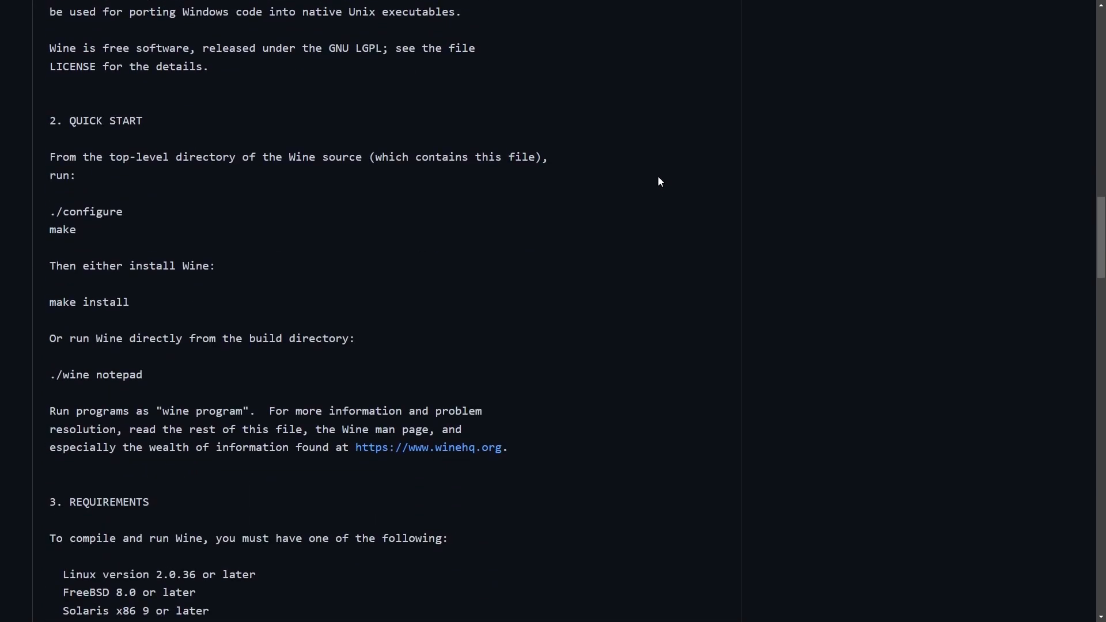
scroll(down, 3)
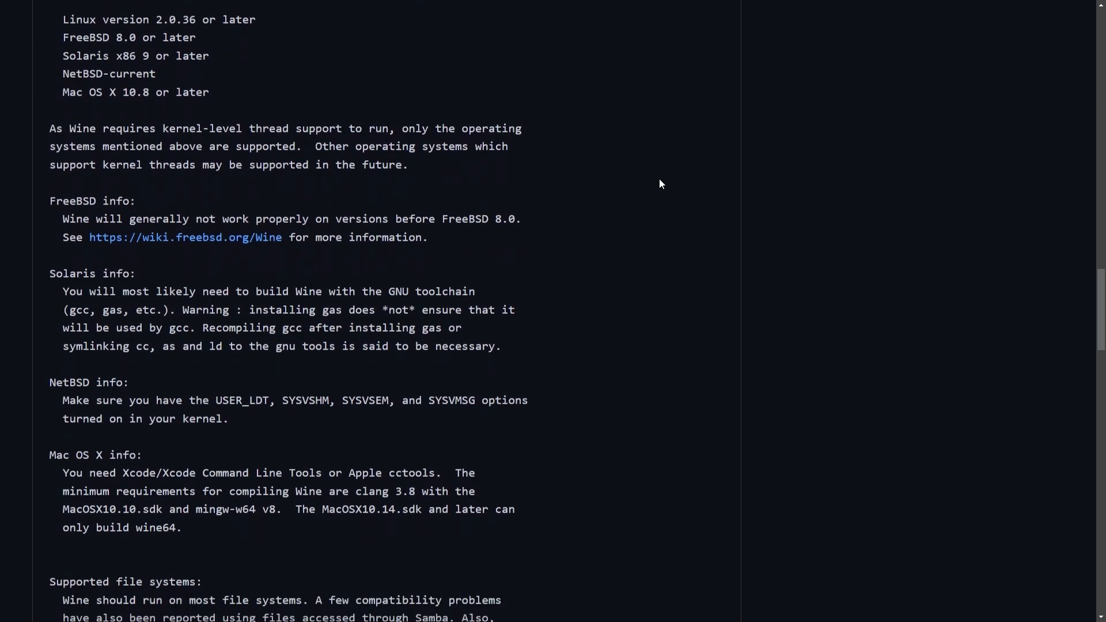
scroll(down, 3)
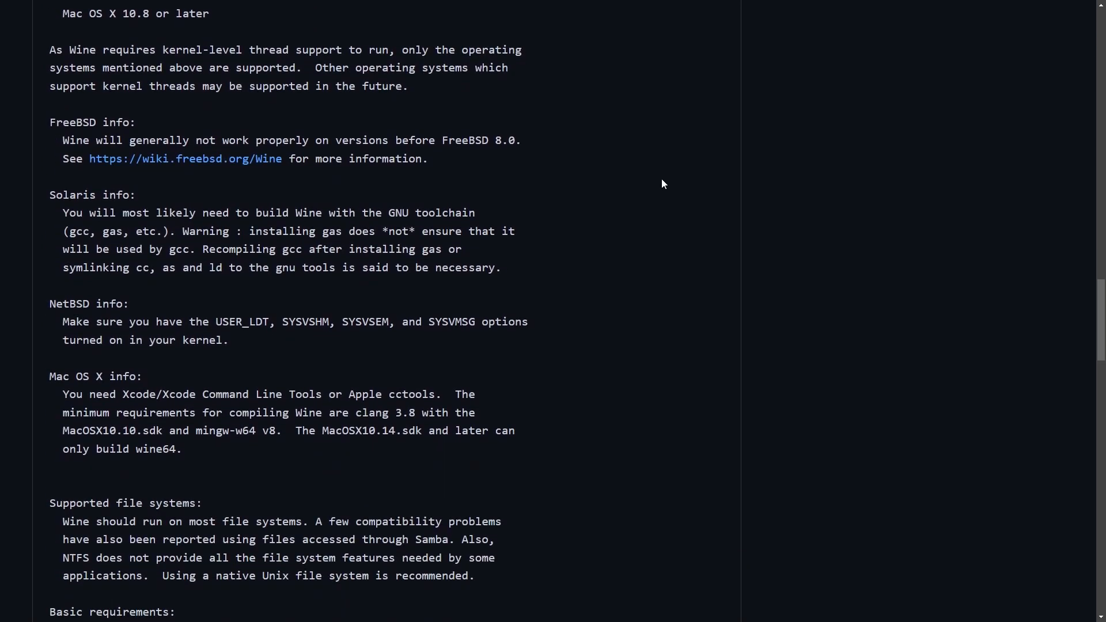
scroll(down, 3)
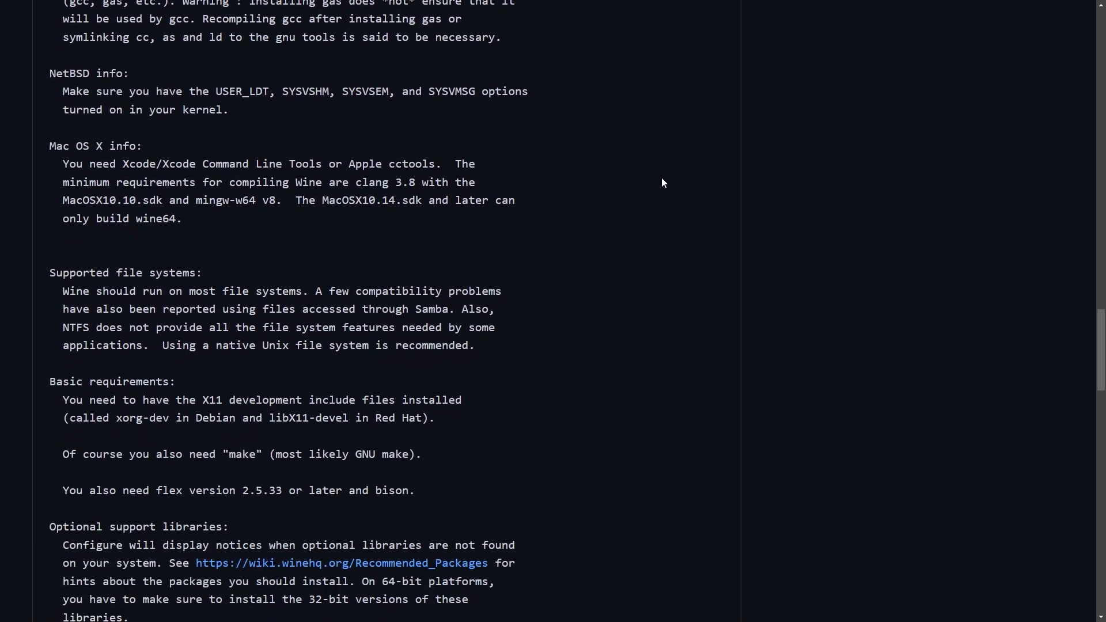
scroll(down, 3)
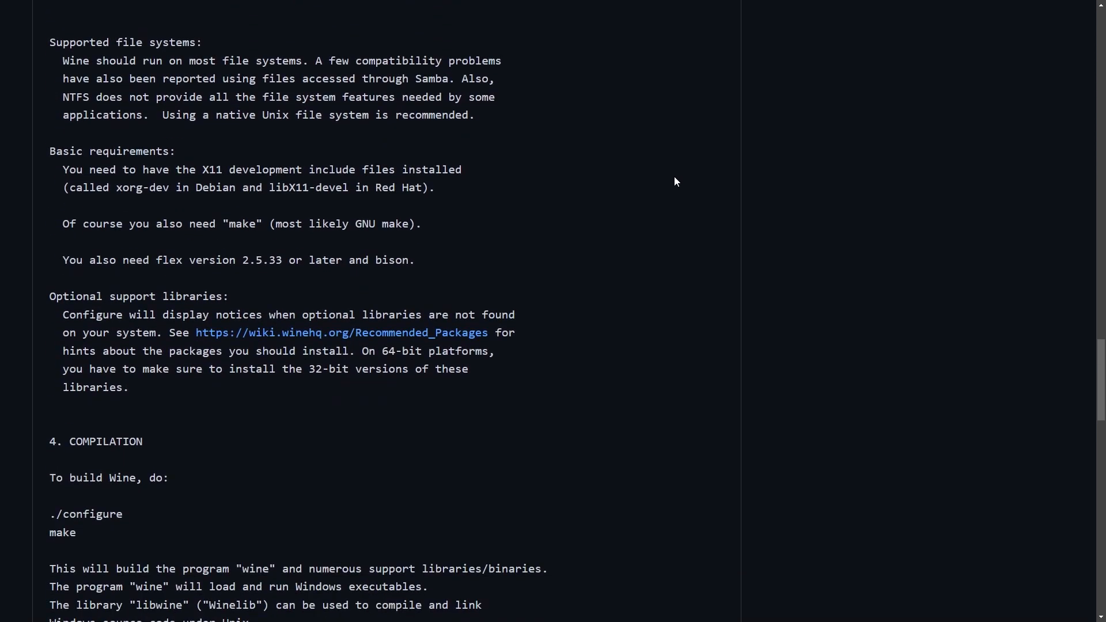
scroll(down, 3)
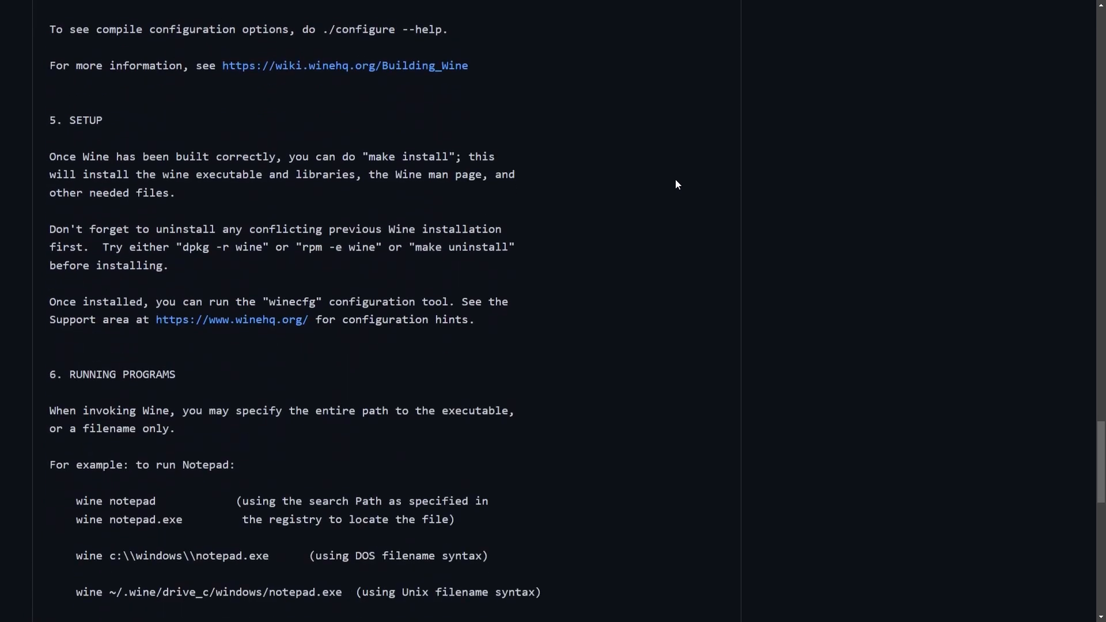
scroll(down, 3)
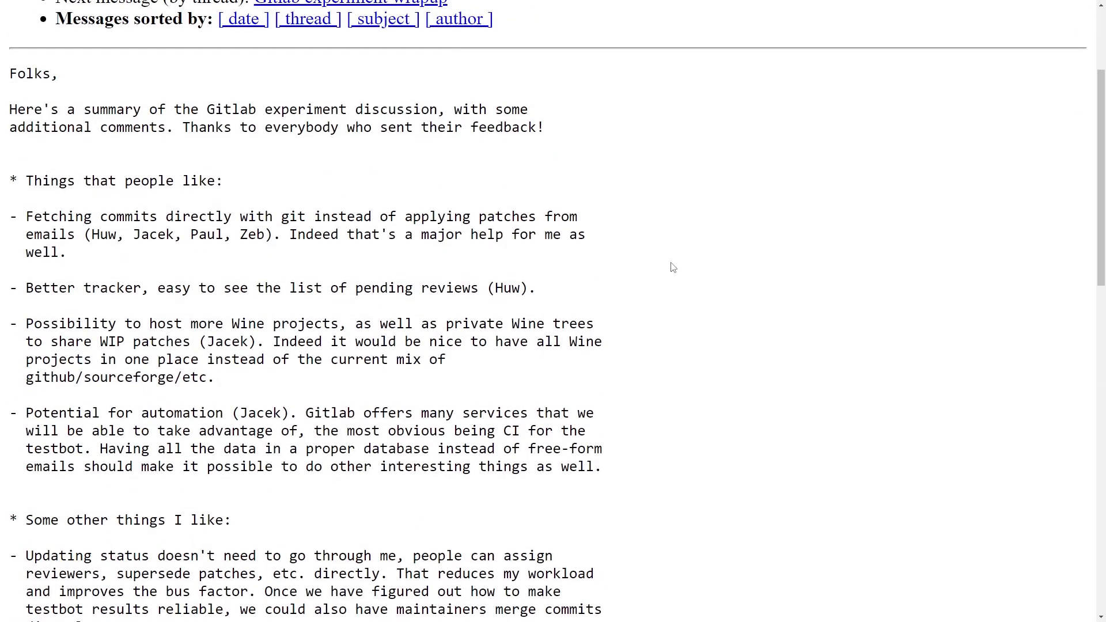
mouse_move(139, 131)
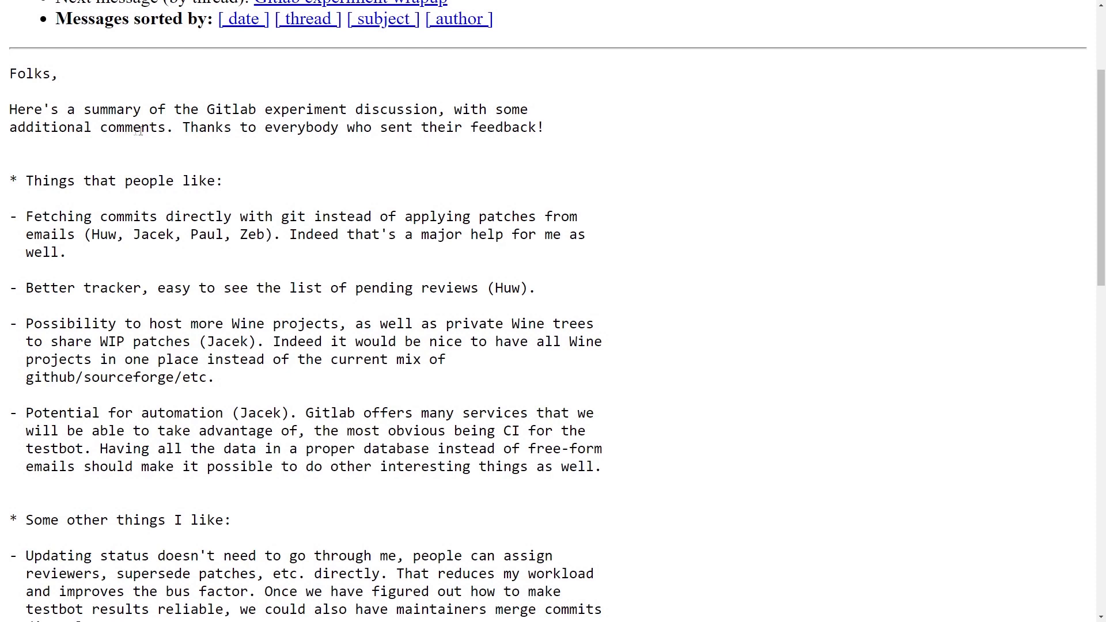
scroll(down, 3)
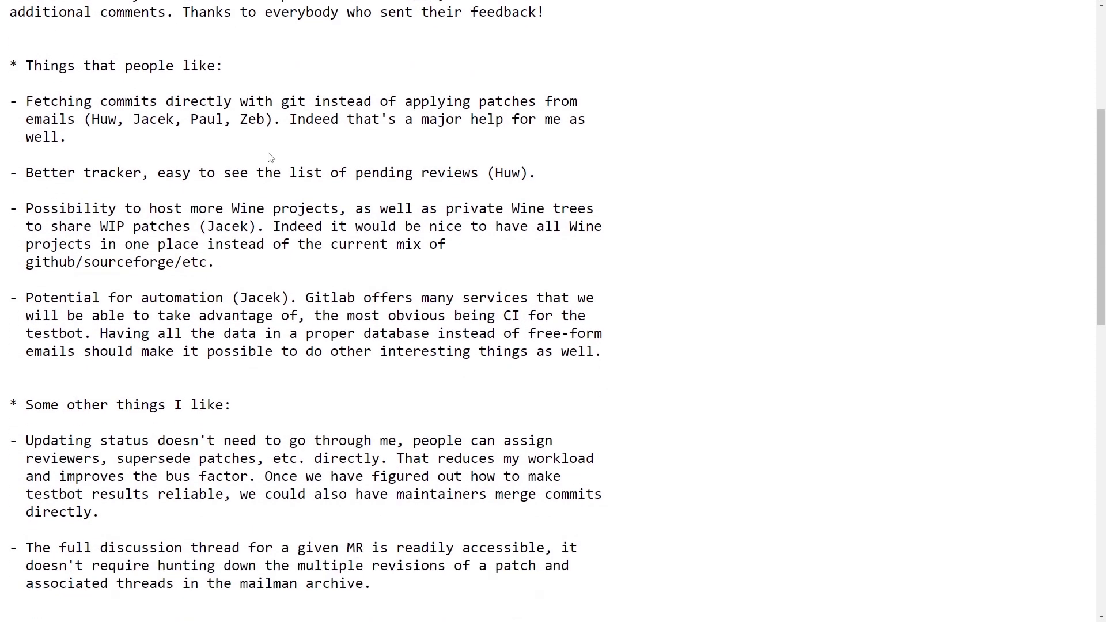
mouse_move(339, 83)
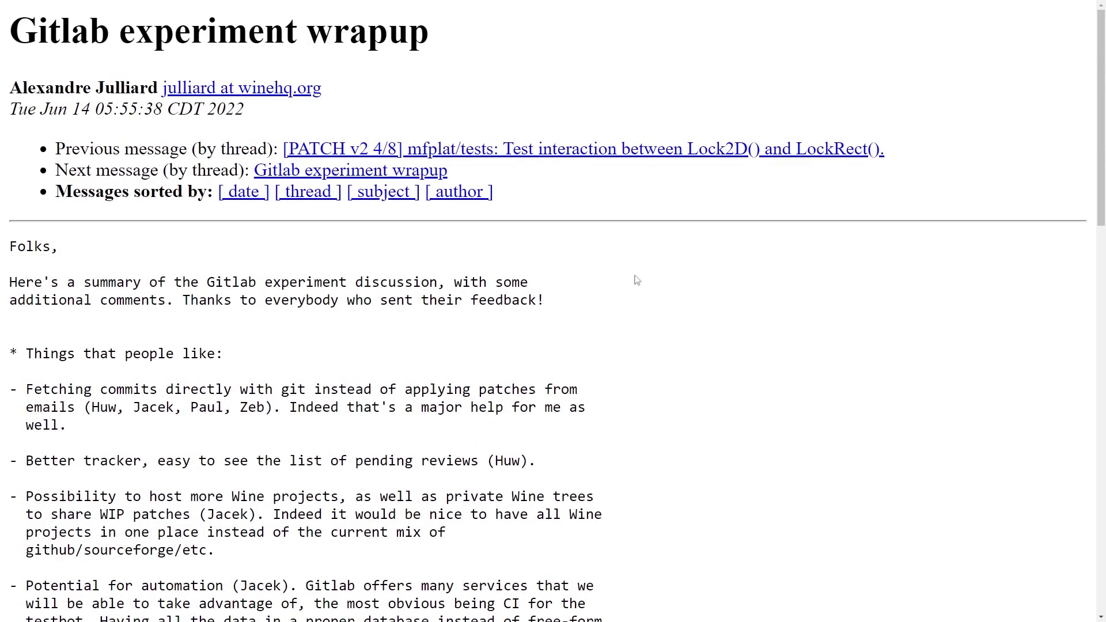
scroll(down, 3)
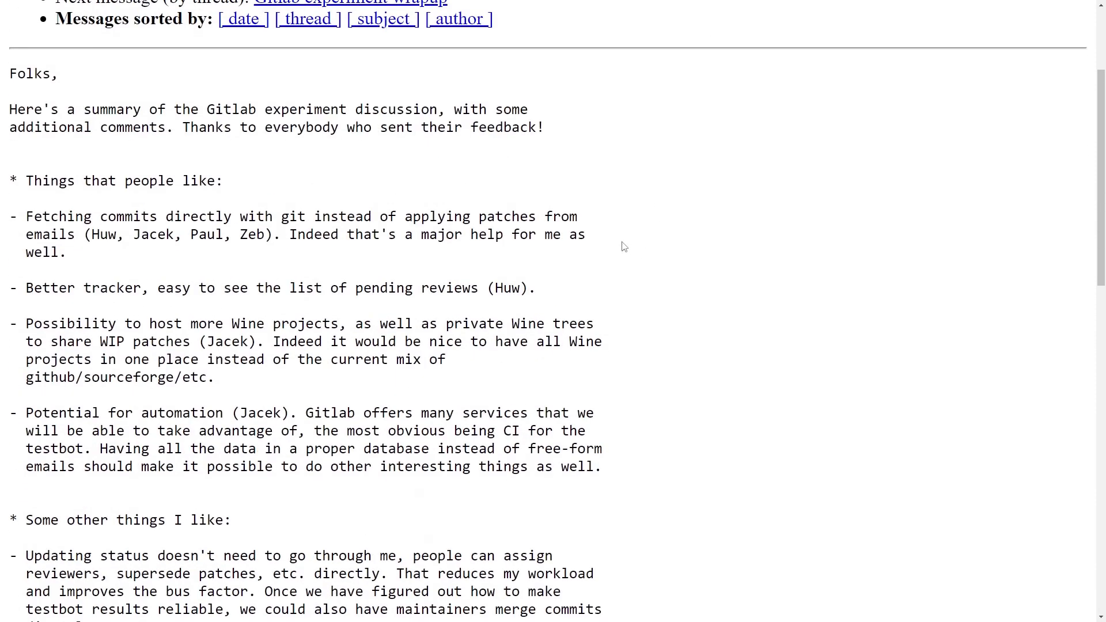
scroll(down, 3)
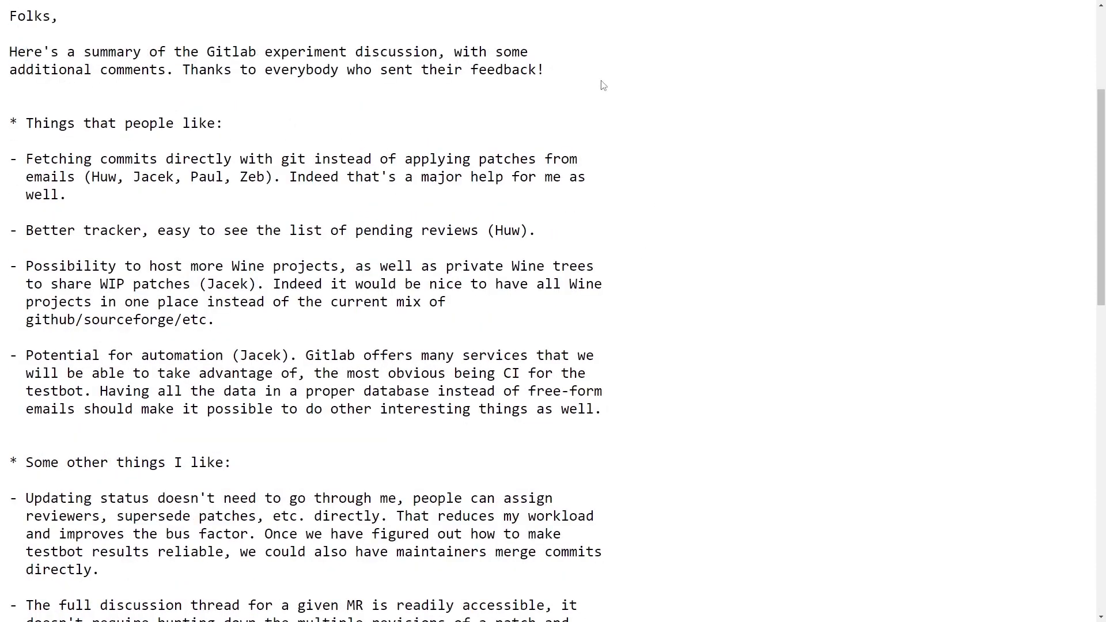
mouse_move(586, 101)
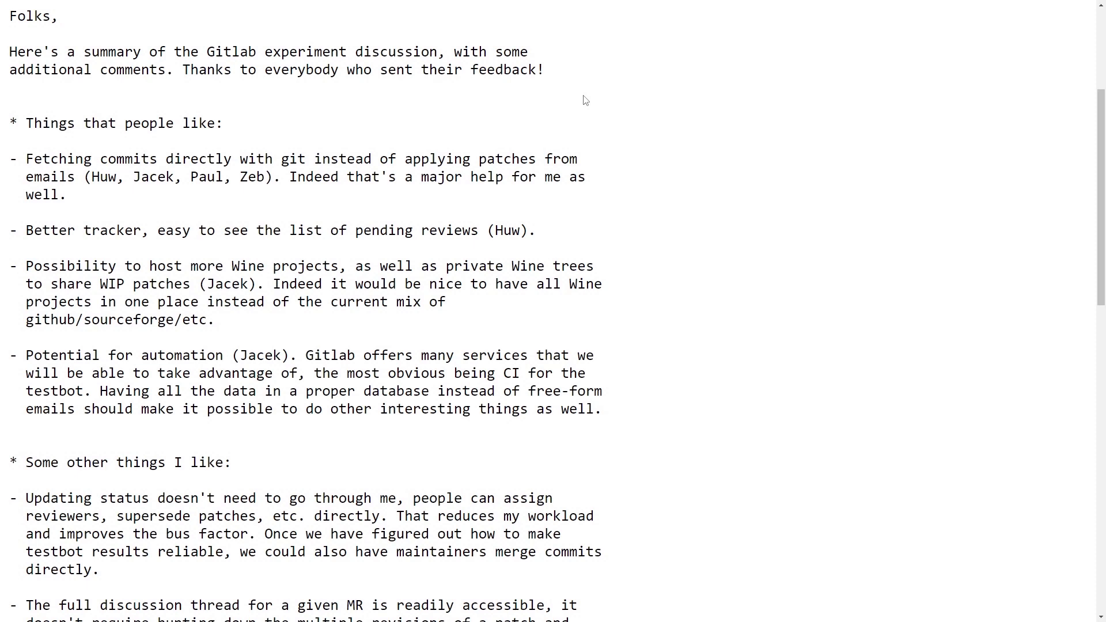
scroll(down, 3)
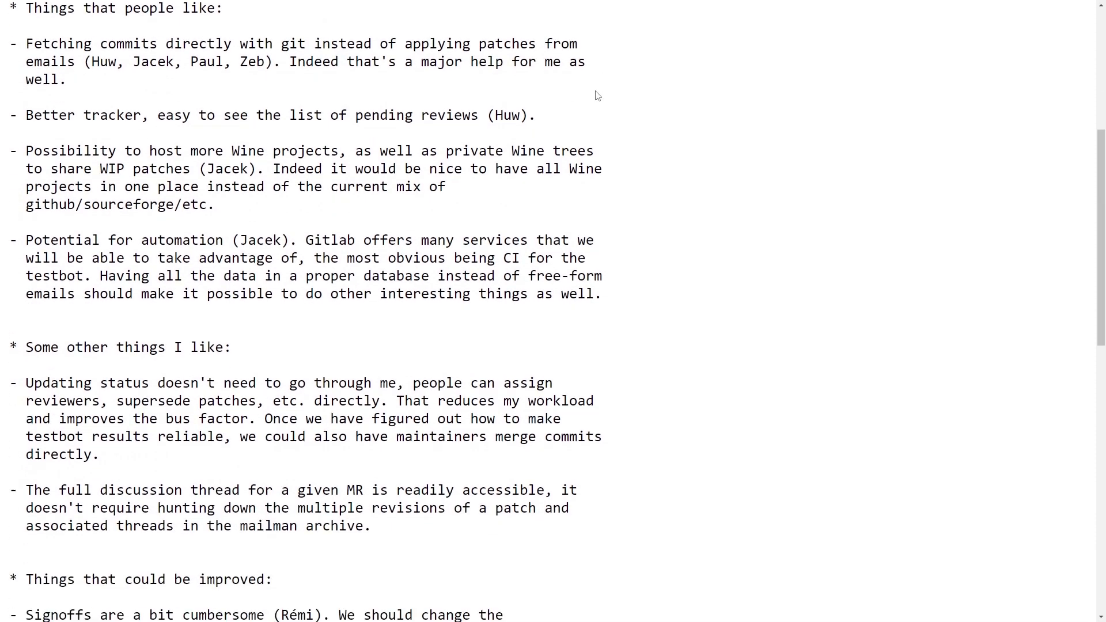
mouse_move(1021, 240)
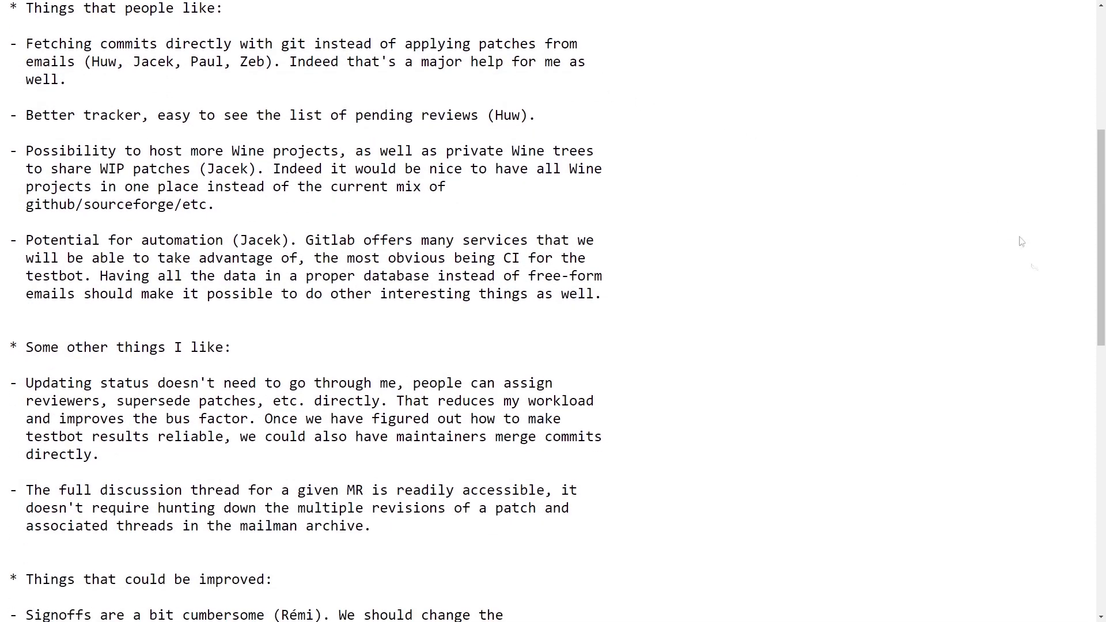
mouse_move(1022, 241)
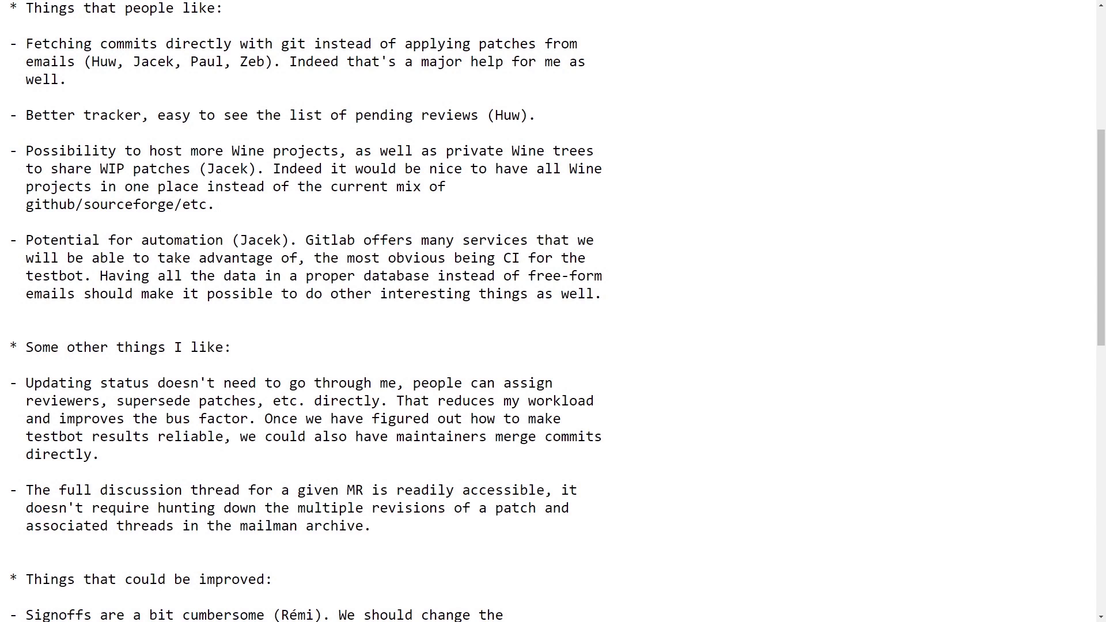
mouse_move(613, 126)
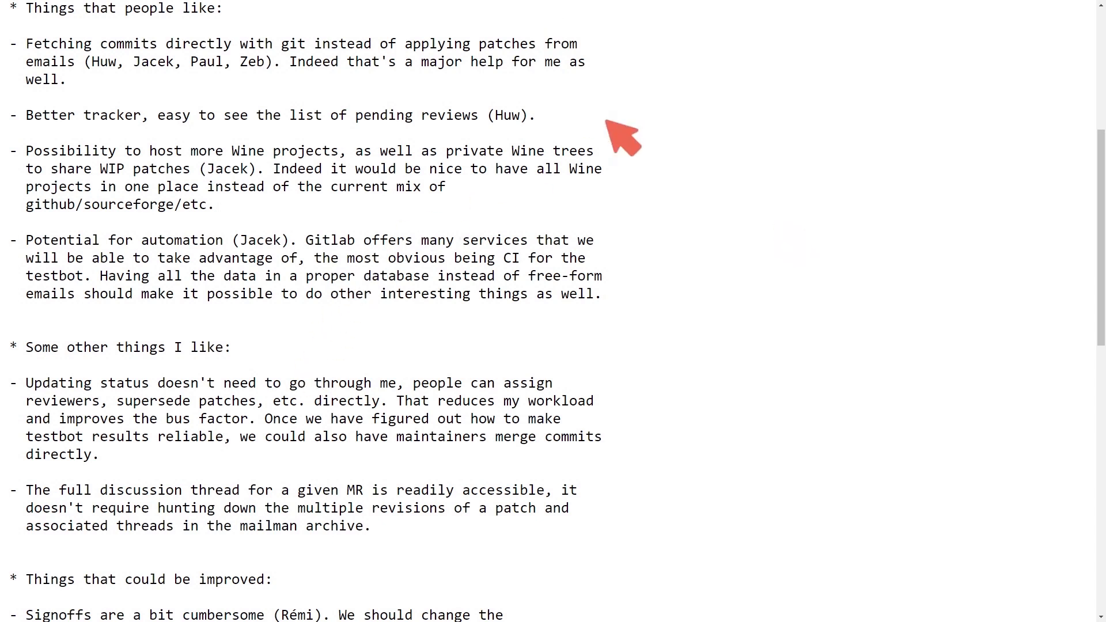
Start drawing the red '1 → hosts' note beside the liked-features list.
click(723, 86)
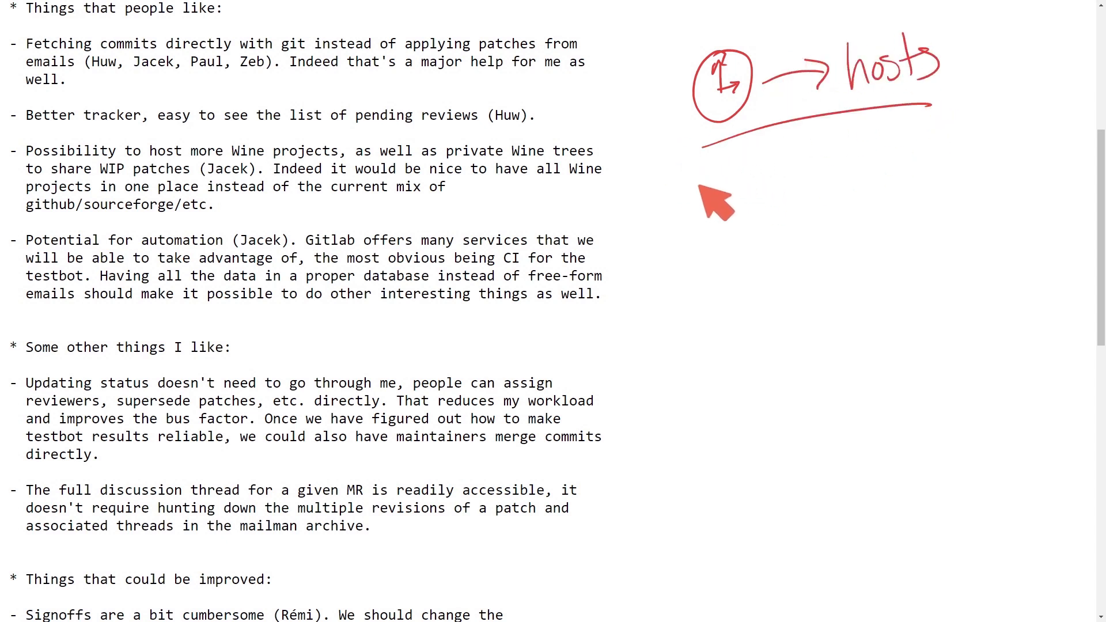
mouse_move(722, 219)
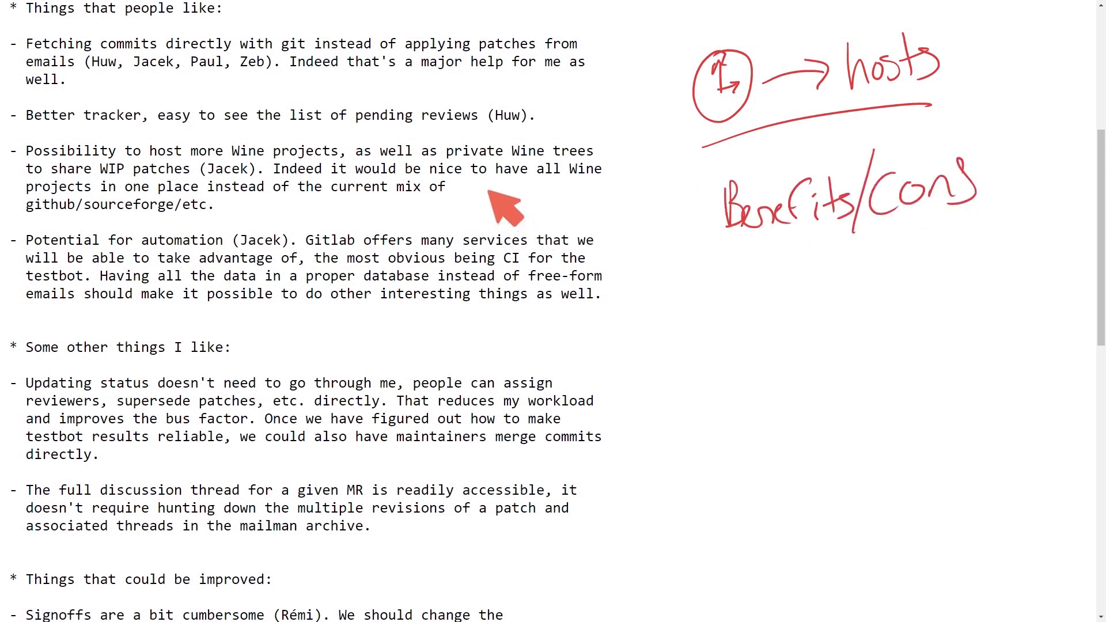
mouse_move(443, 78)
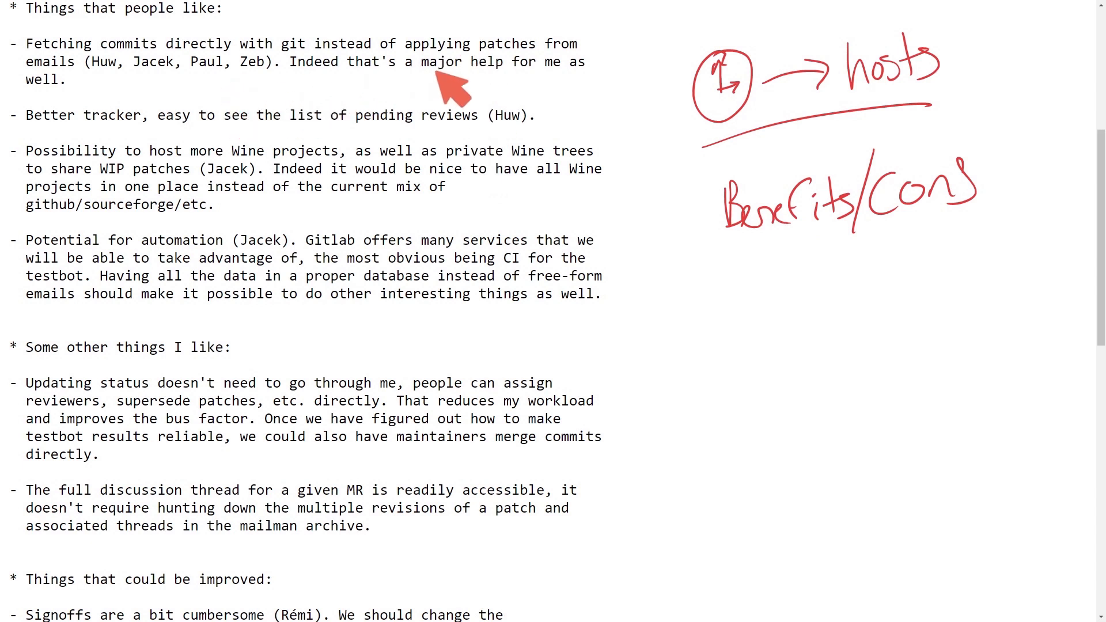
mouse_move(297, 64)
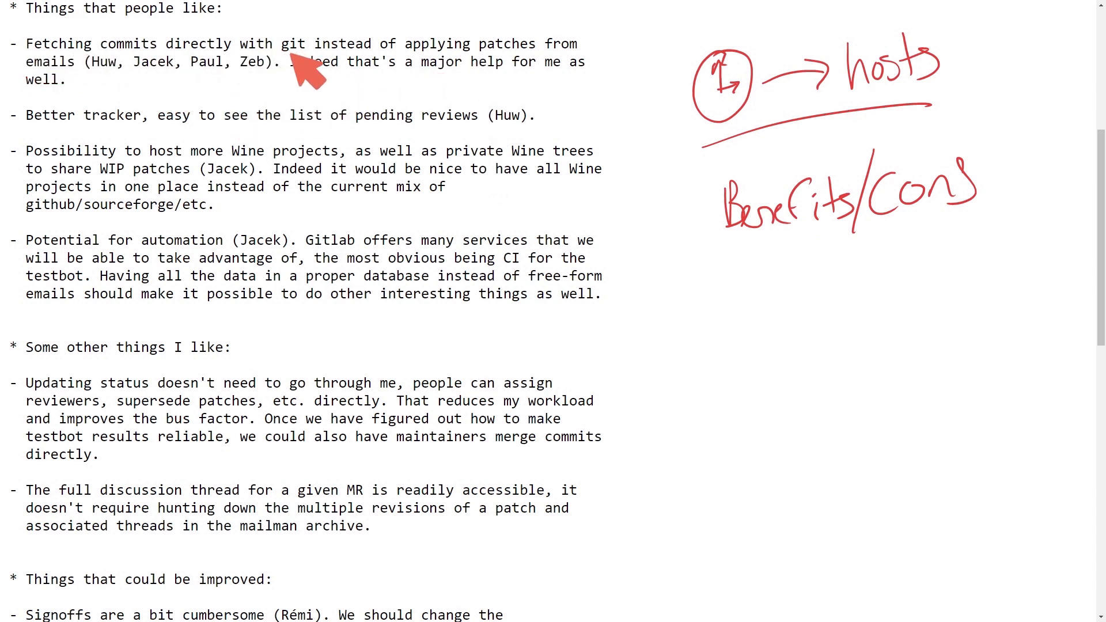
mouse_move(517, 57)
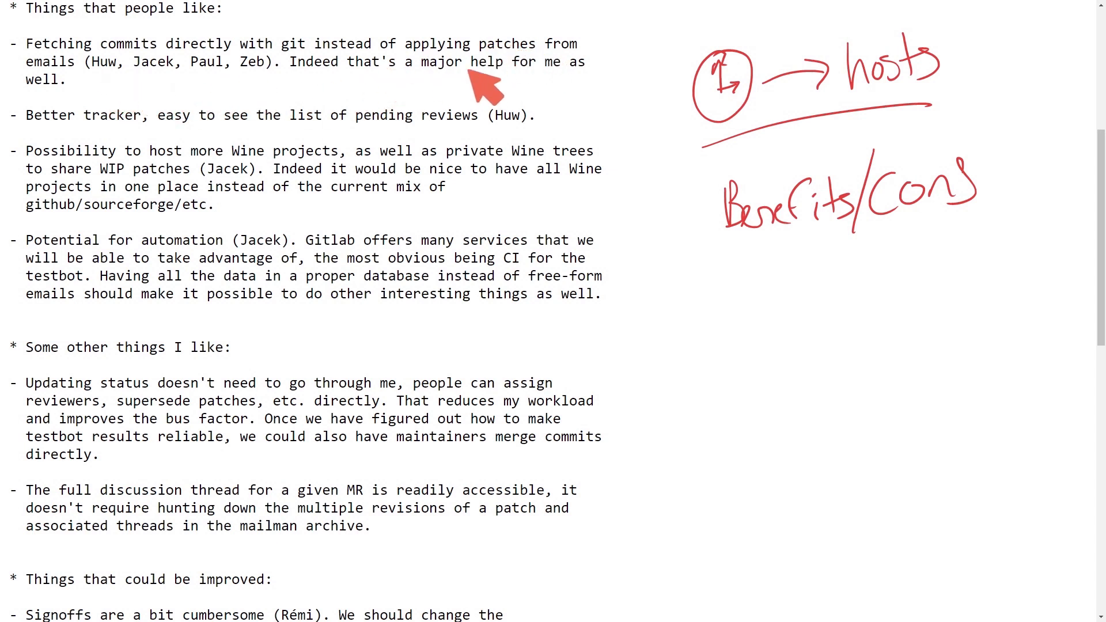
mouse_move(562, 109)
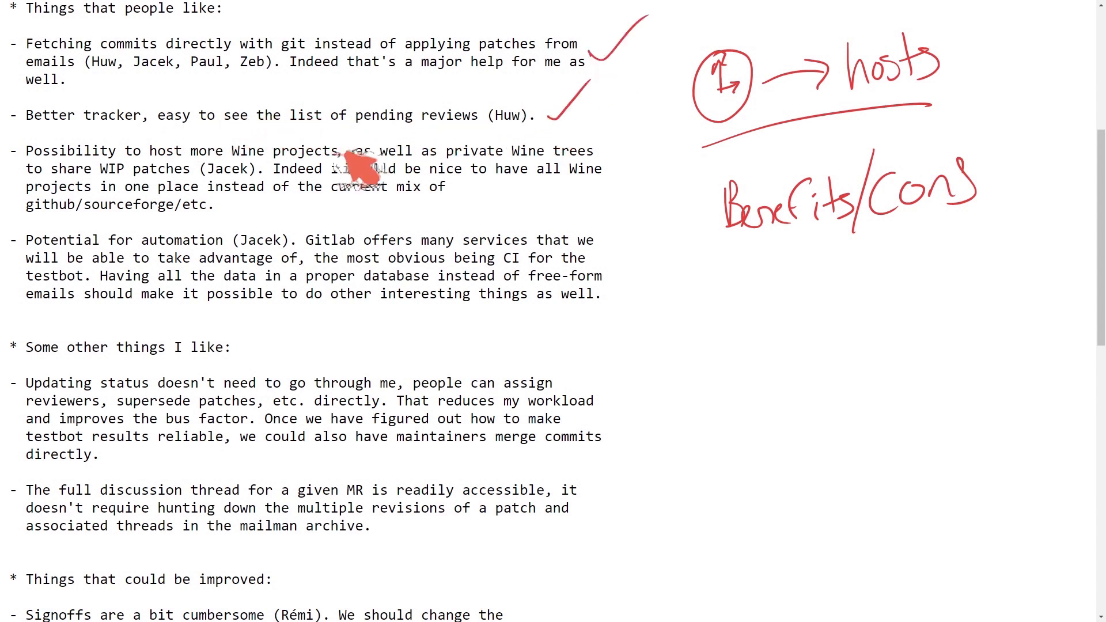
mouse_move(279, 176)
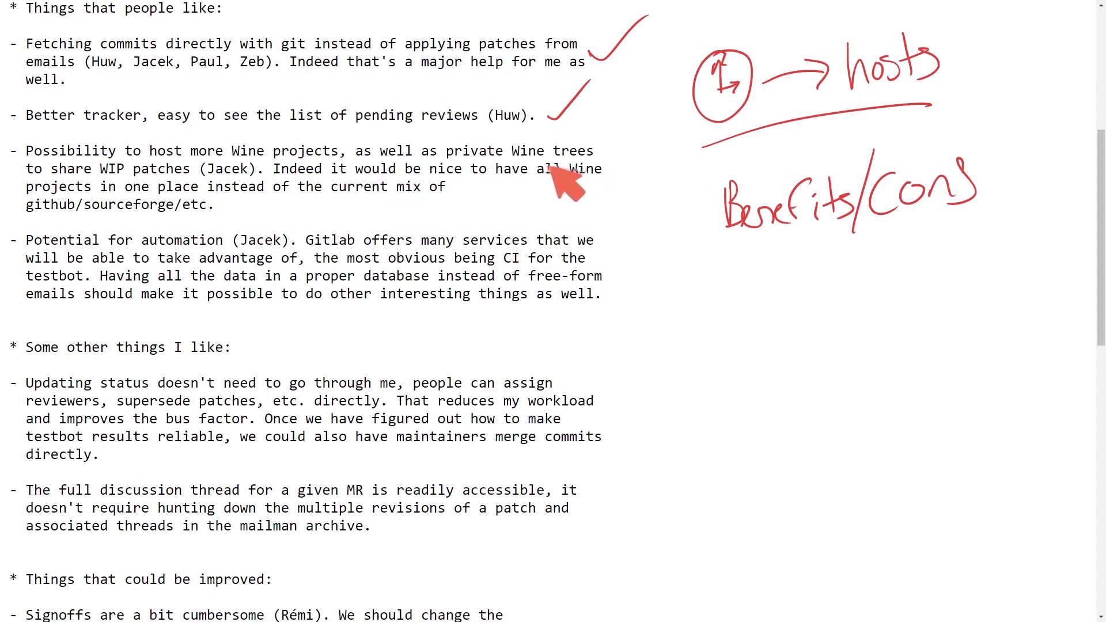
mouse_move(228, 191)
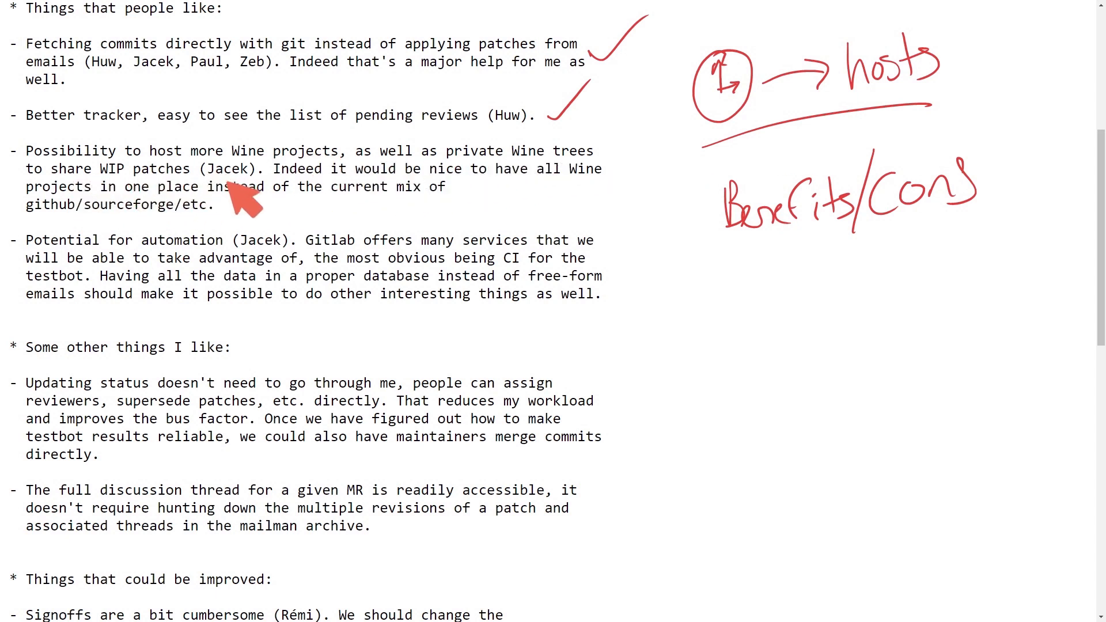
mouse_move(622, 184)
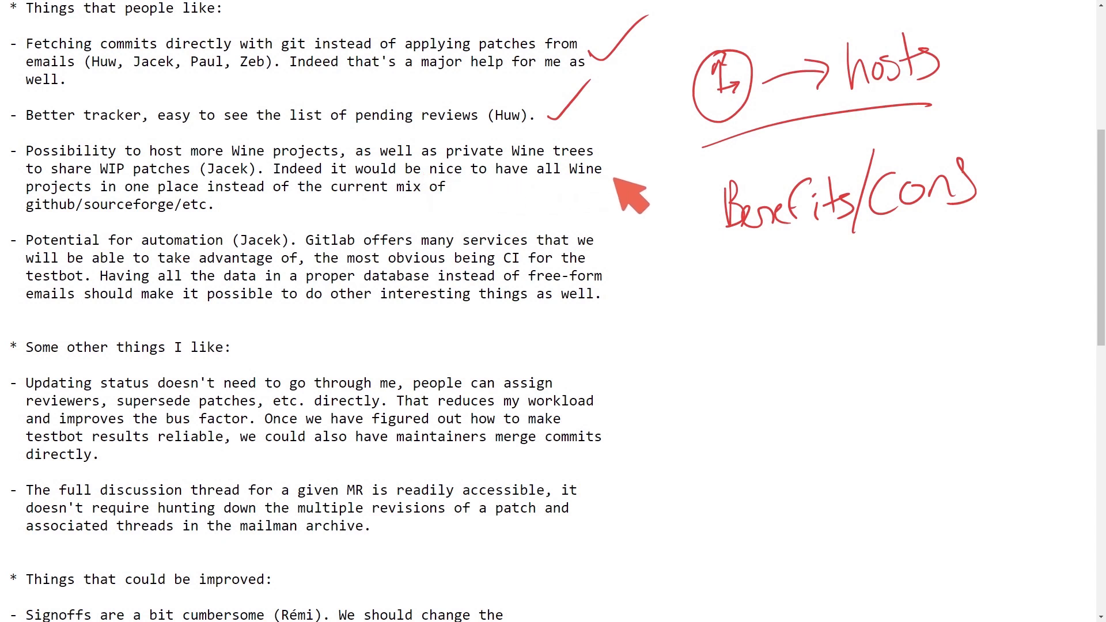
mouse_move(487, 193)
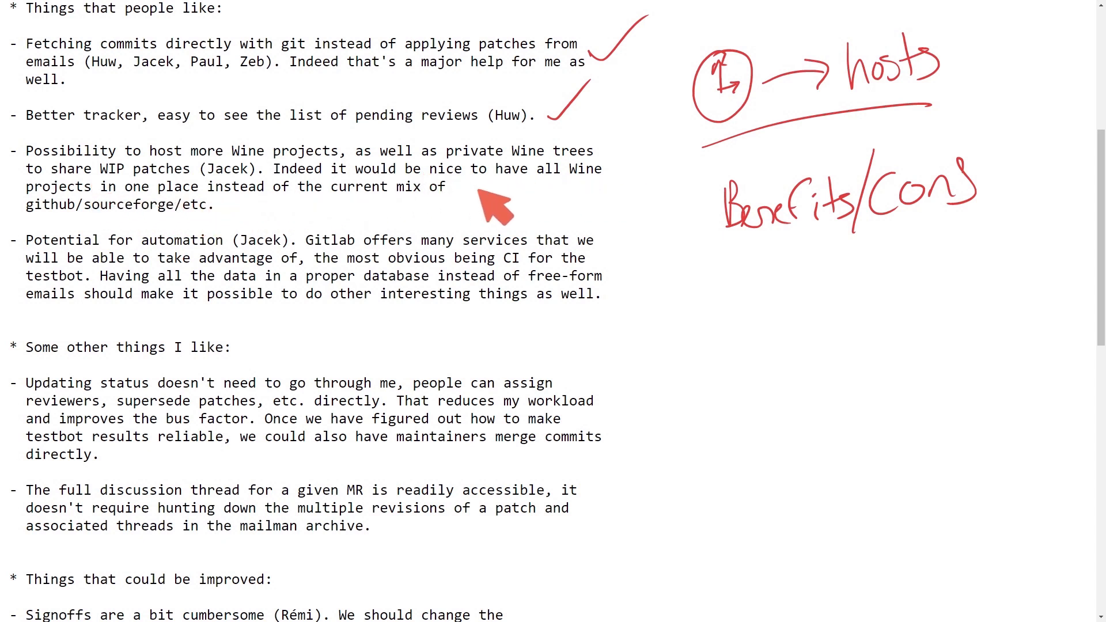
mouse_move(577, 199)
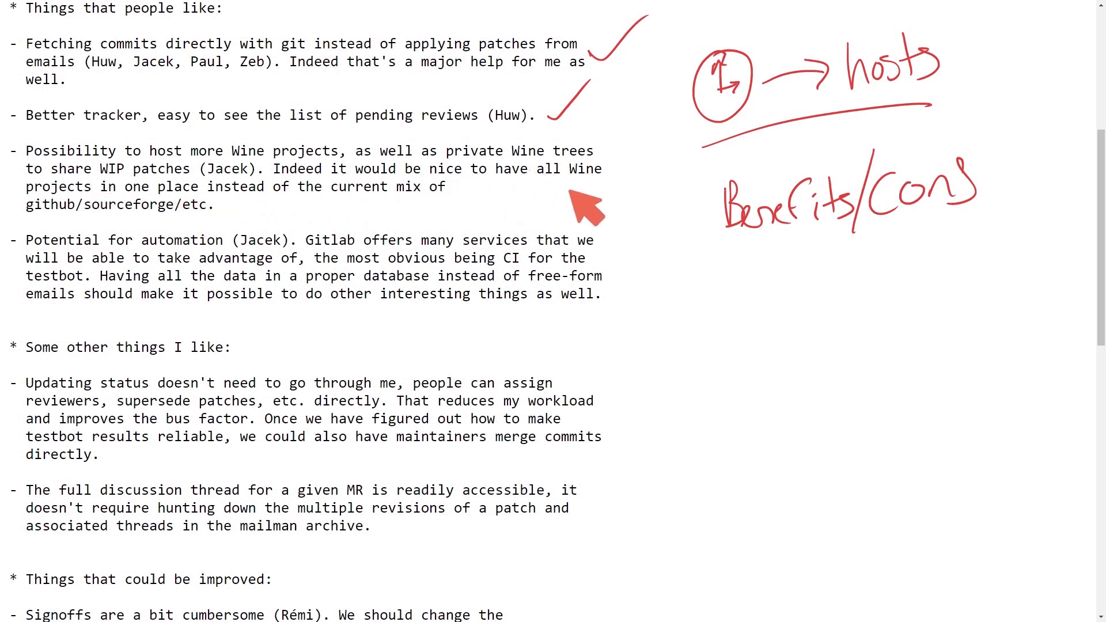
mouse_move(491, 190)
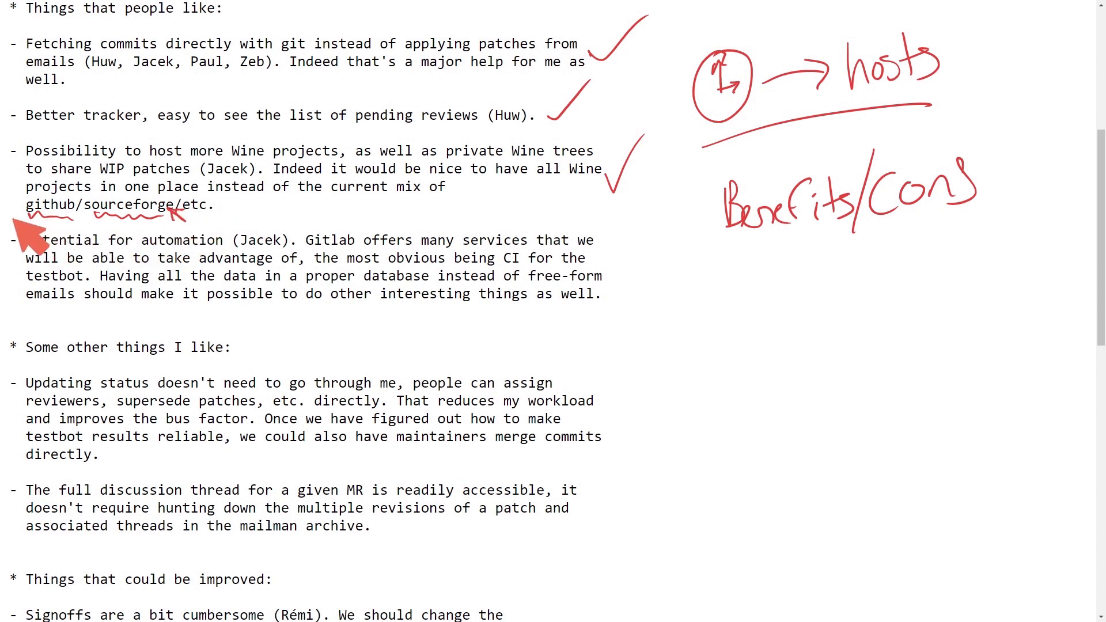
mouse_move(318, 246)
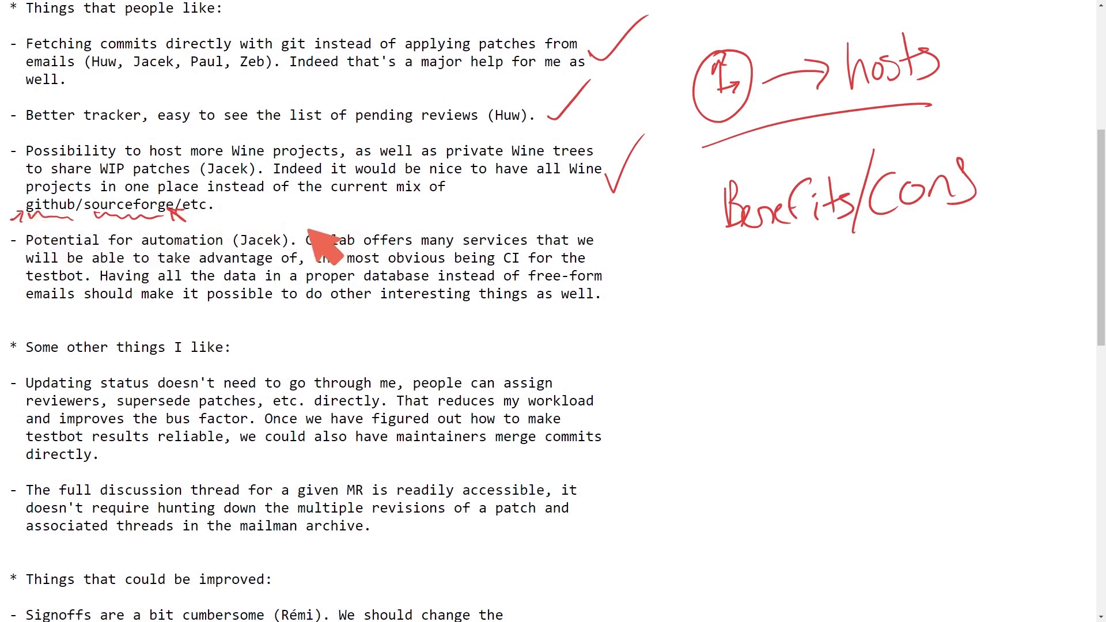
mouse_move(348, 205)
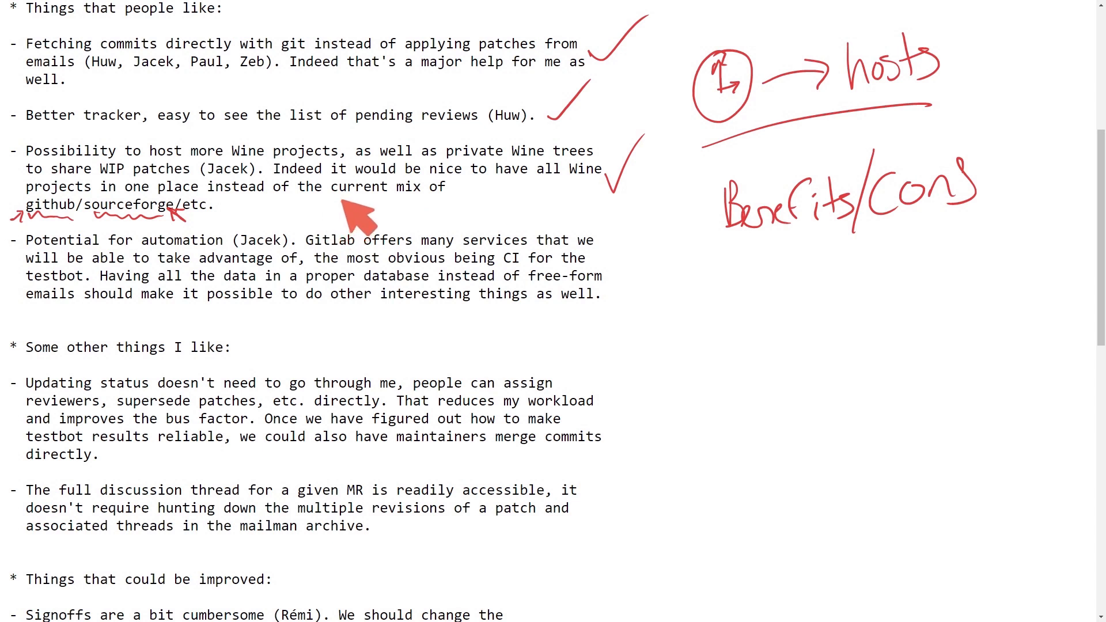
mouse_move(216, 230)
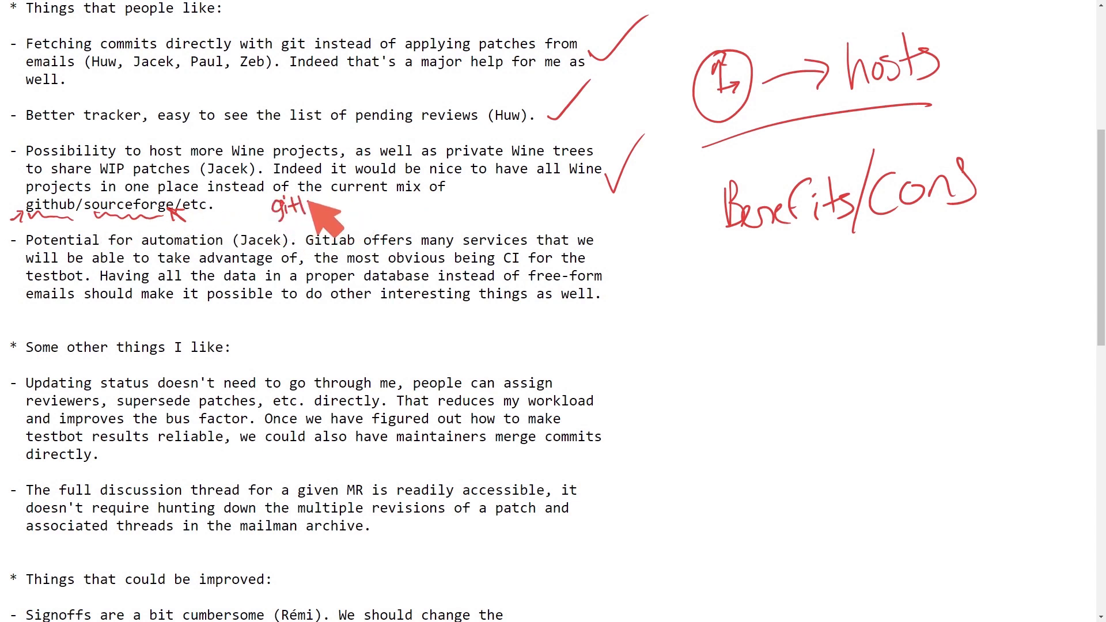
Write 'gitlab → releases' under the github/sourceforge line.
drag(304, 205, 367, 205)
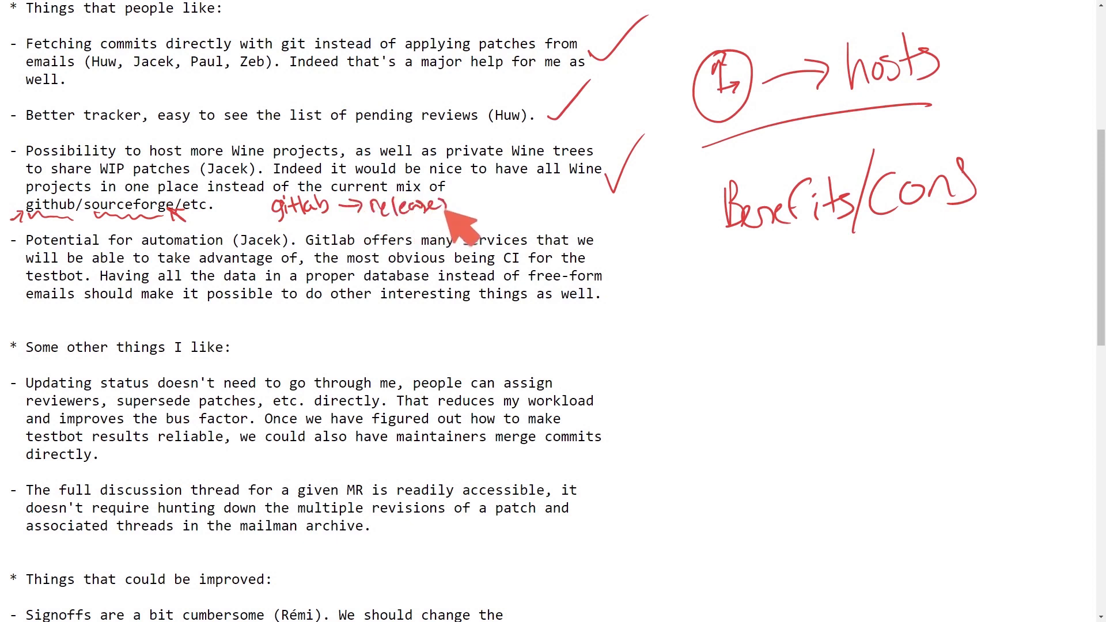
mouse_move(104, 262)
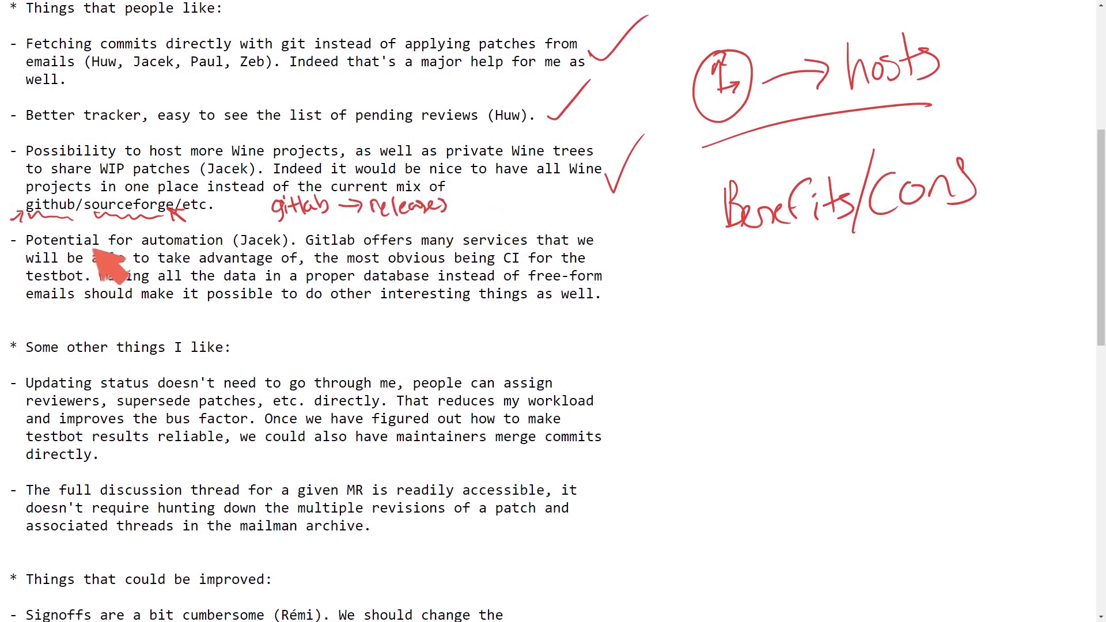
mouse_move(517, 265)
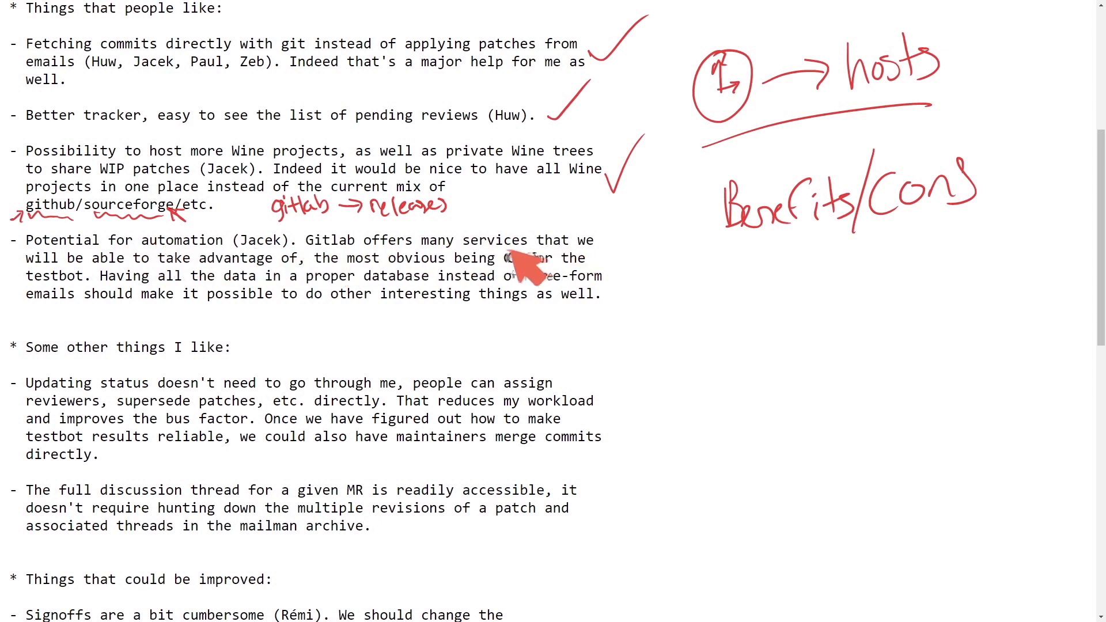
mouse_move(408, 291)
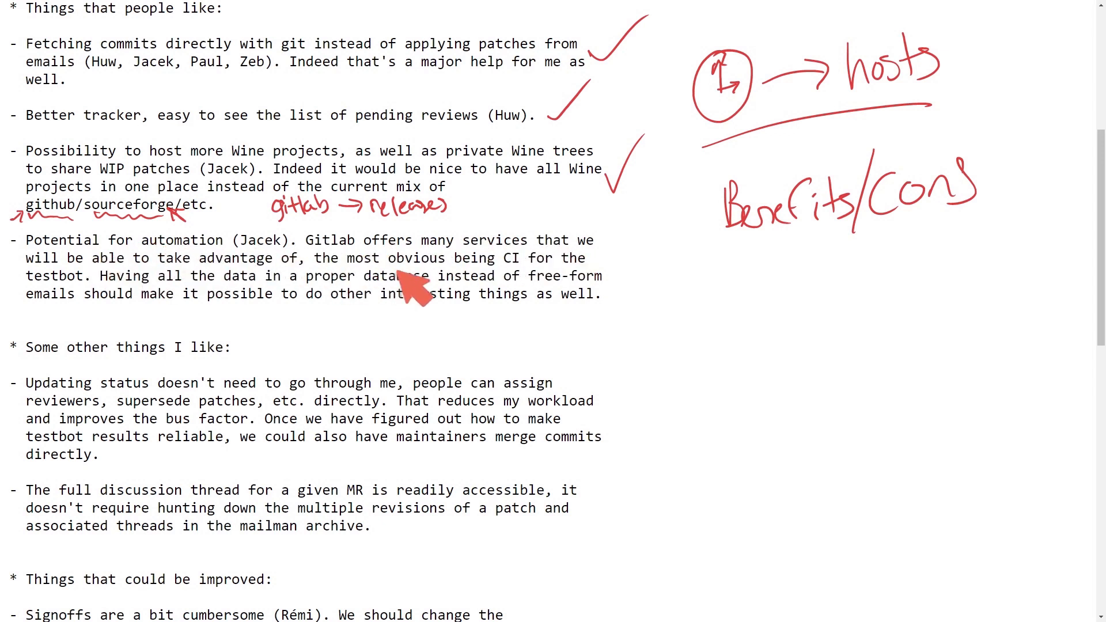
mouse_move(224, 305)
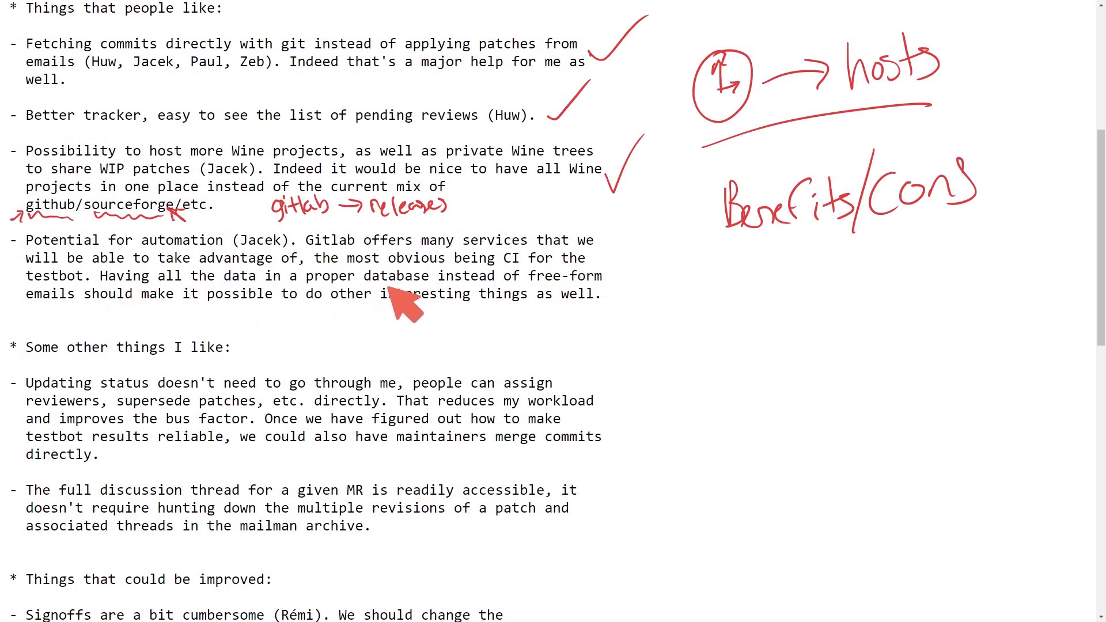
mouse_move(588, 296)
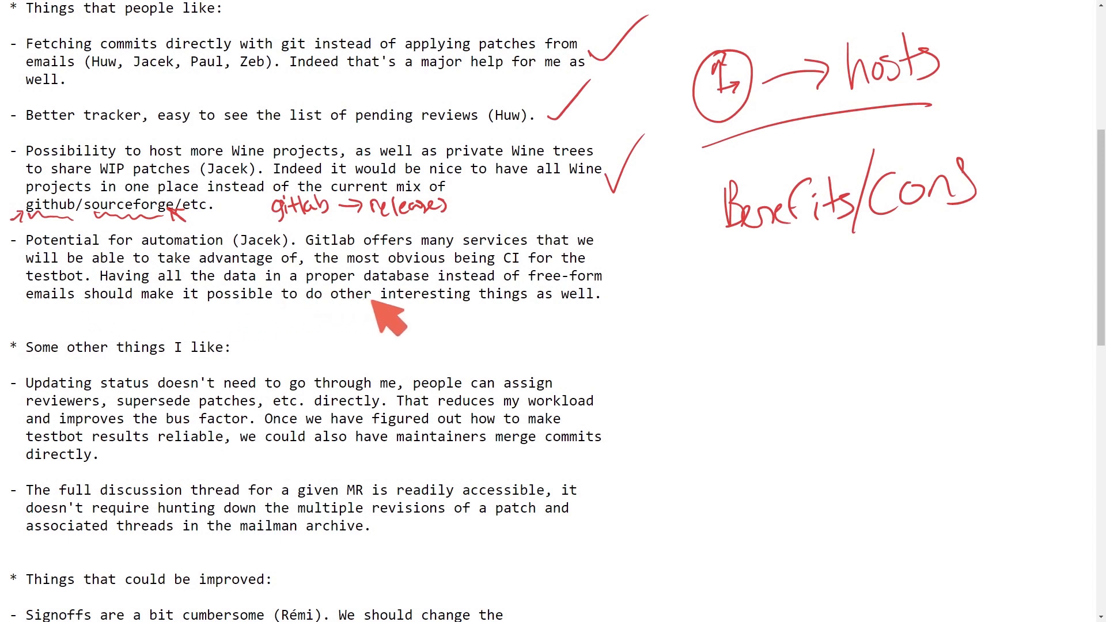
mouse_move(623, 268)
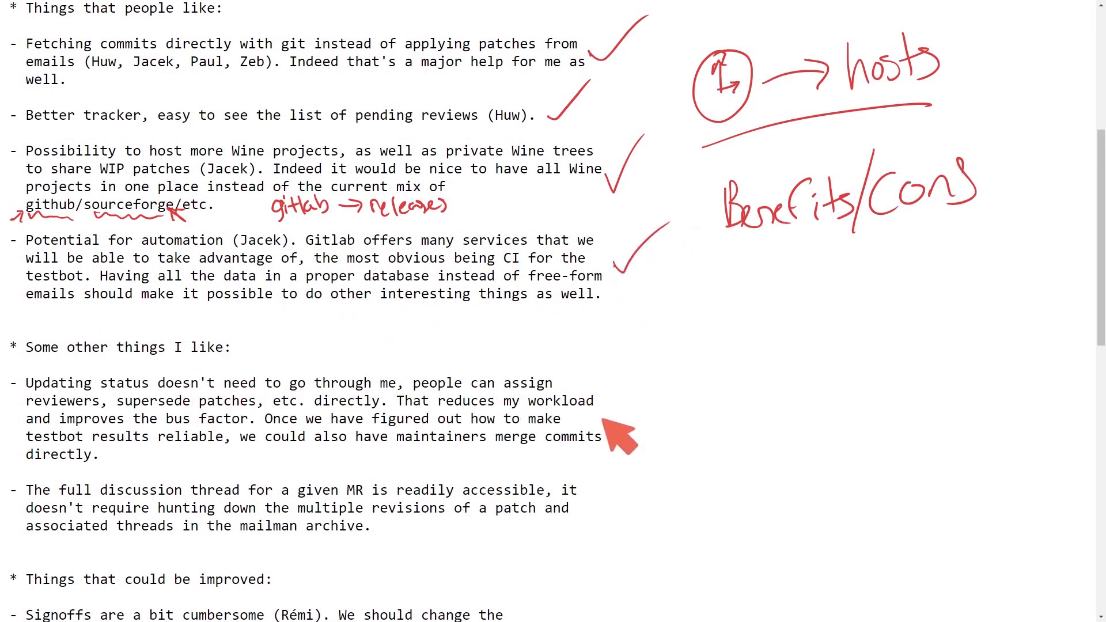
mouse_move(595, 416)
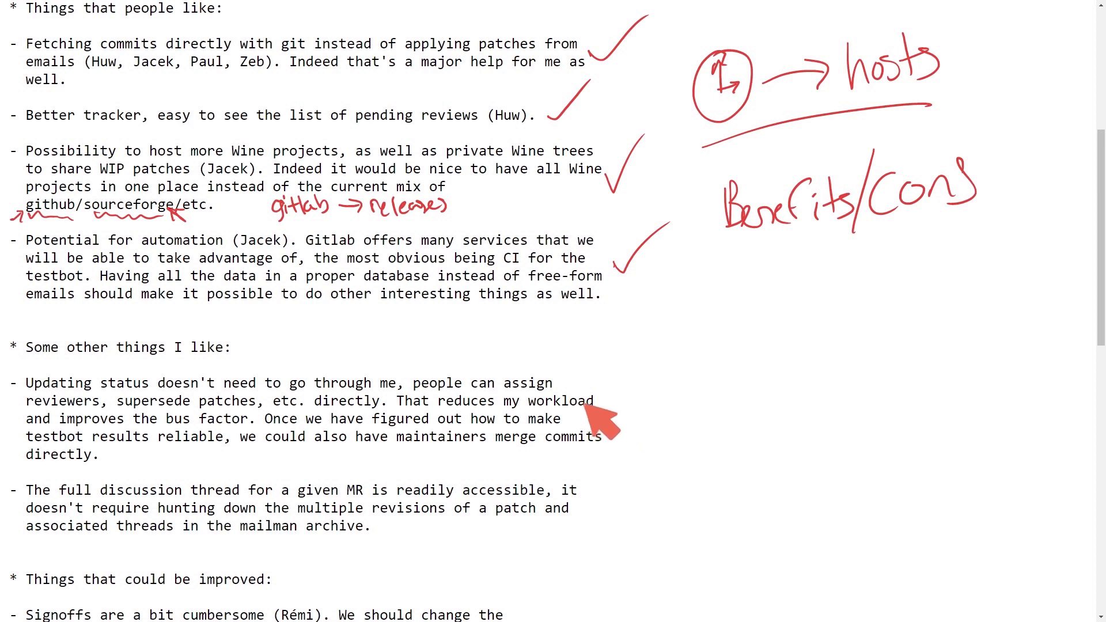
mouse_move(85, 407)
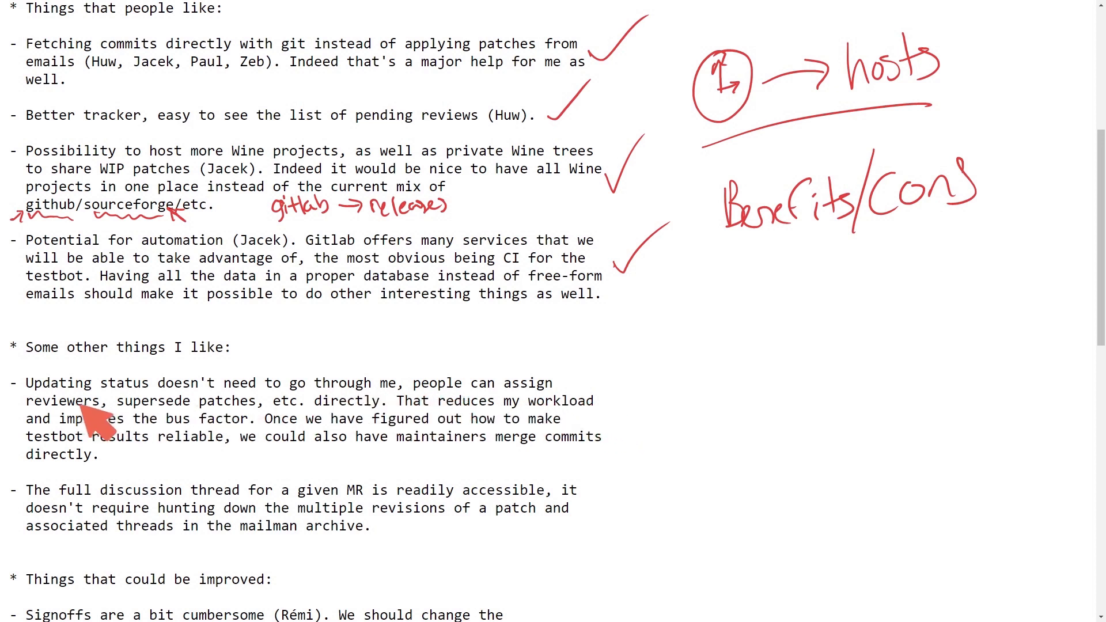
mouse_move(428, 426)
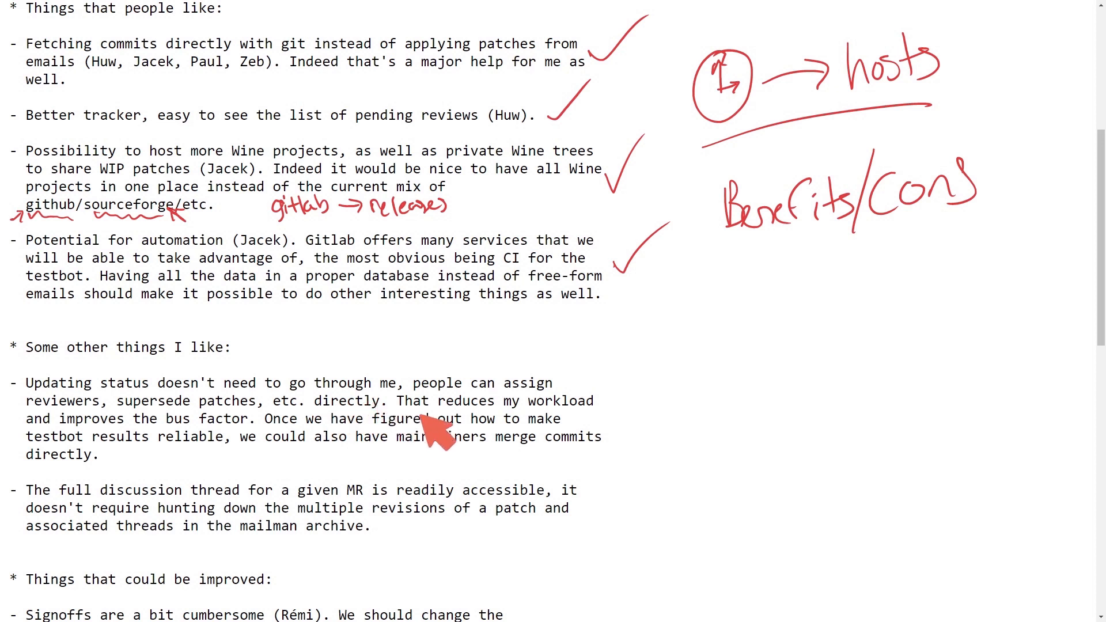
mouse_move(62, 446)
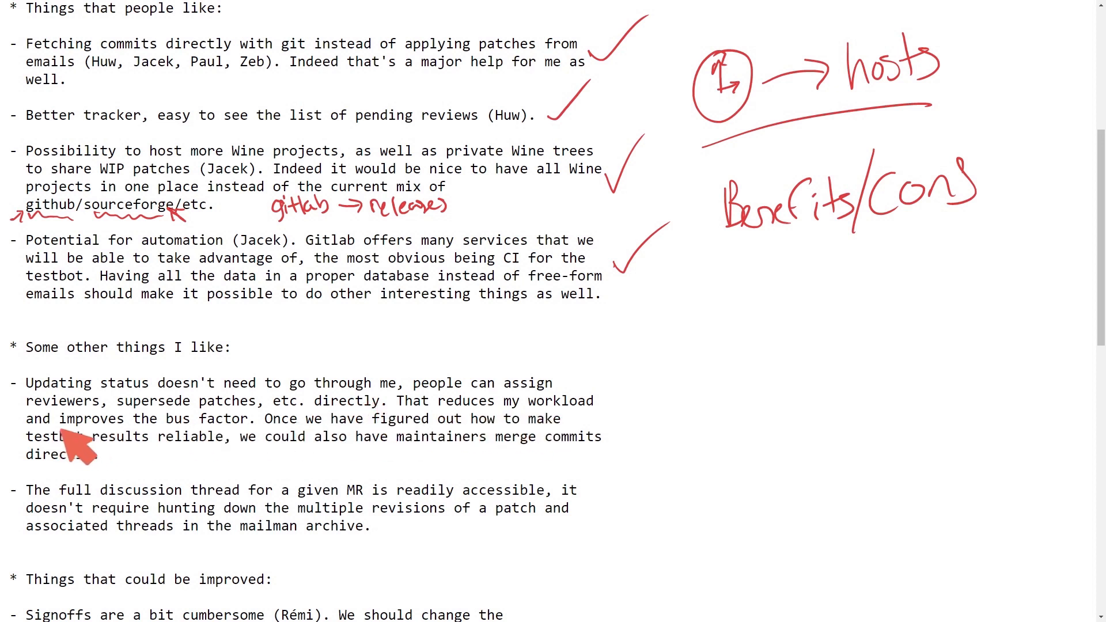
mouse_move(303, 438)
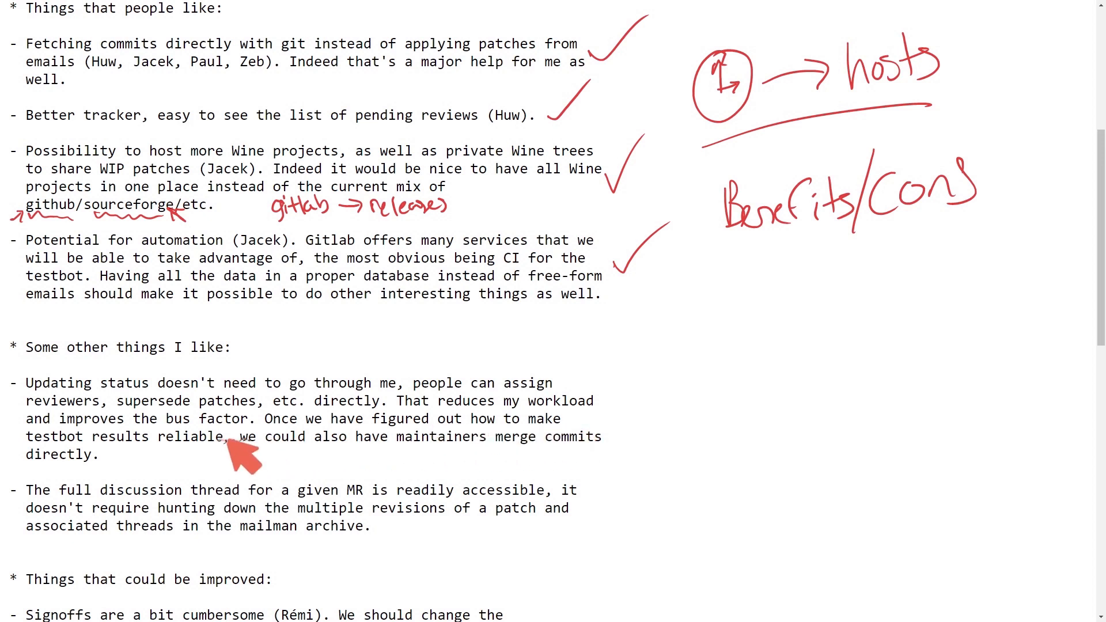
mouse_move(377, 476)
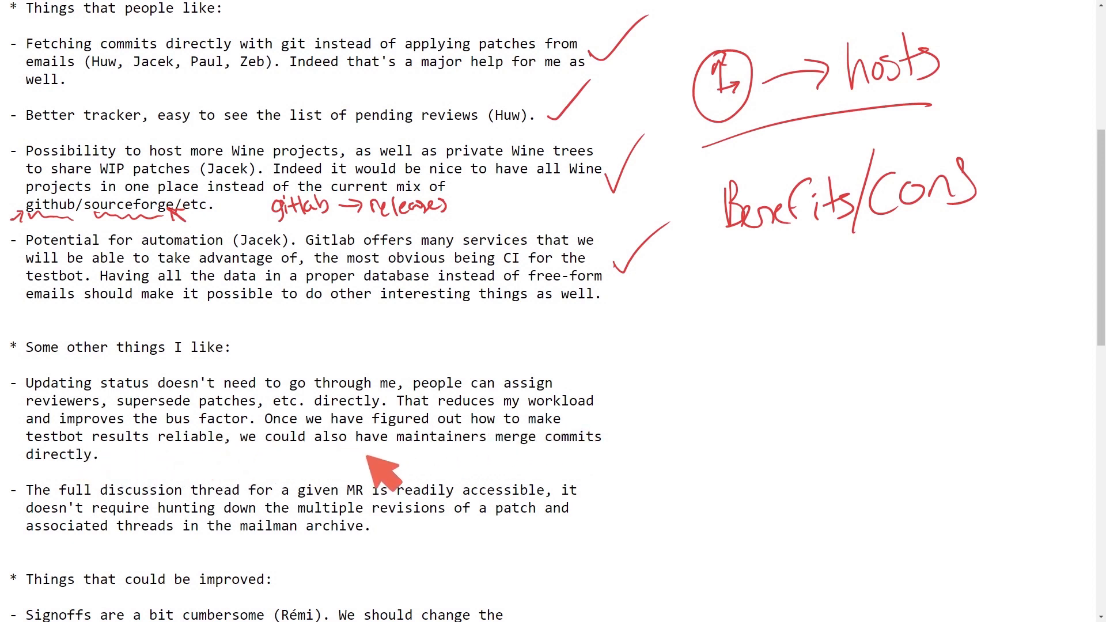
mouse_move(613, 410)
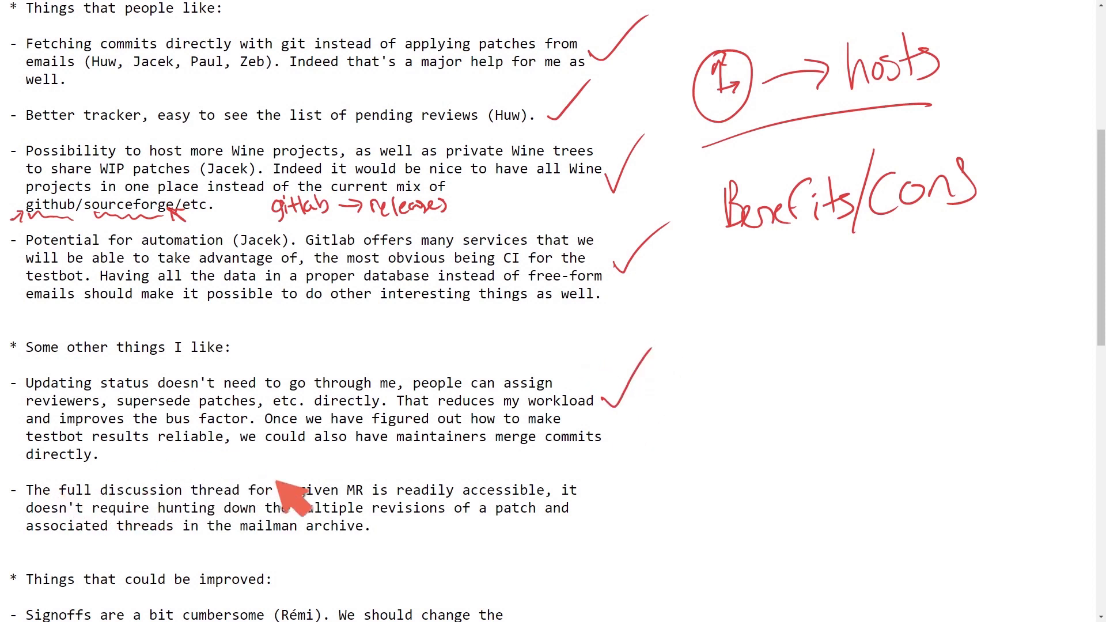
mouse_move(463, 517)
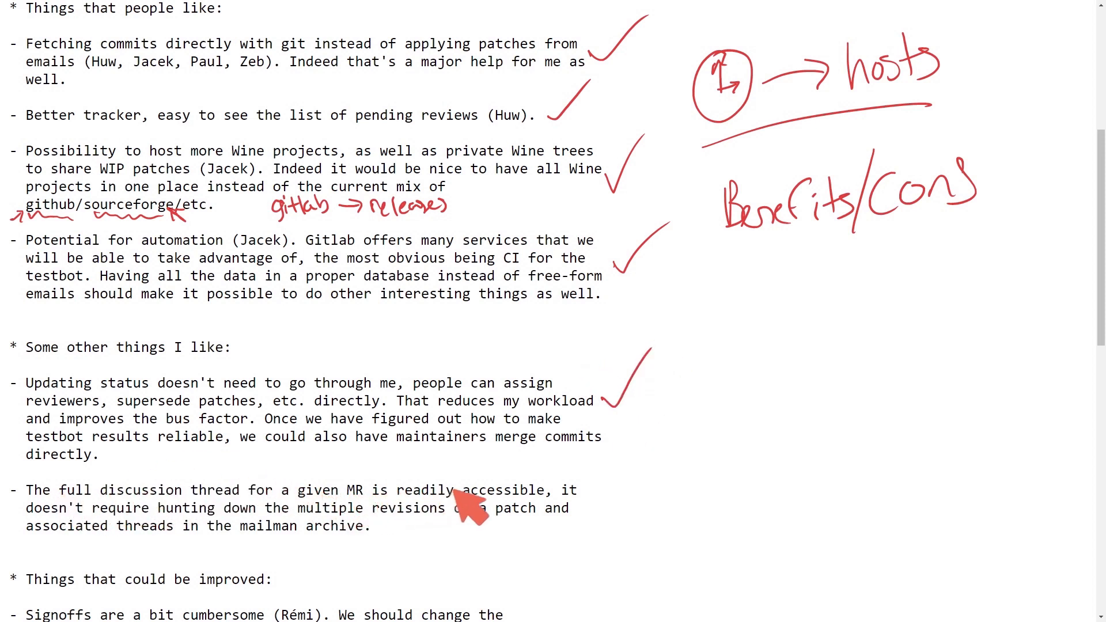
mouse_move(588, 513)
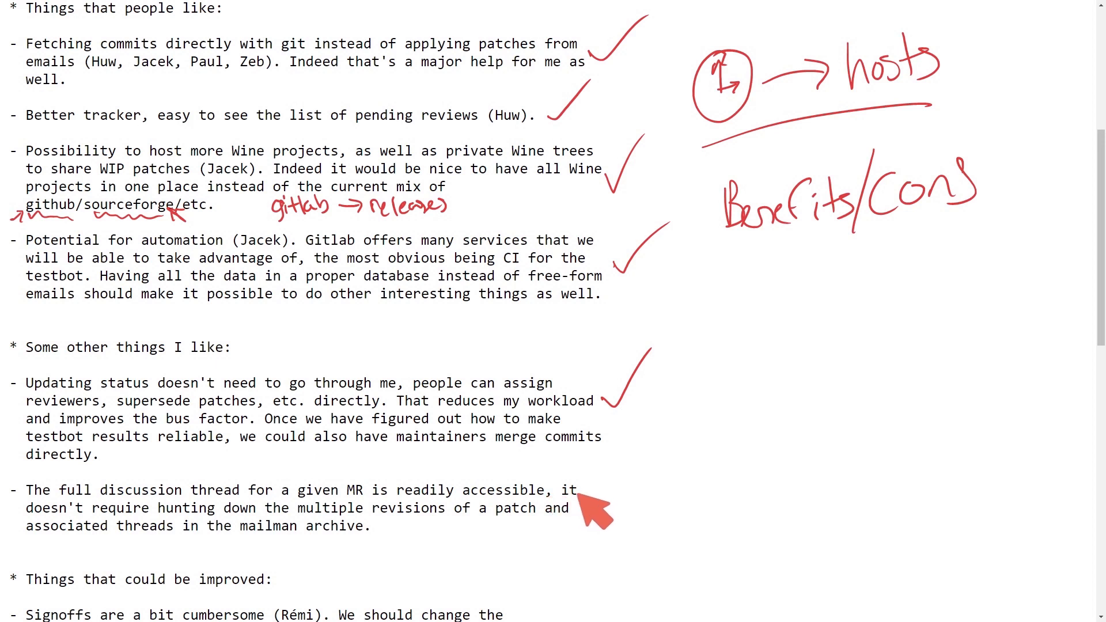
mouse_move(364, 527)
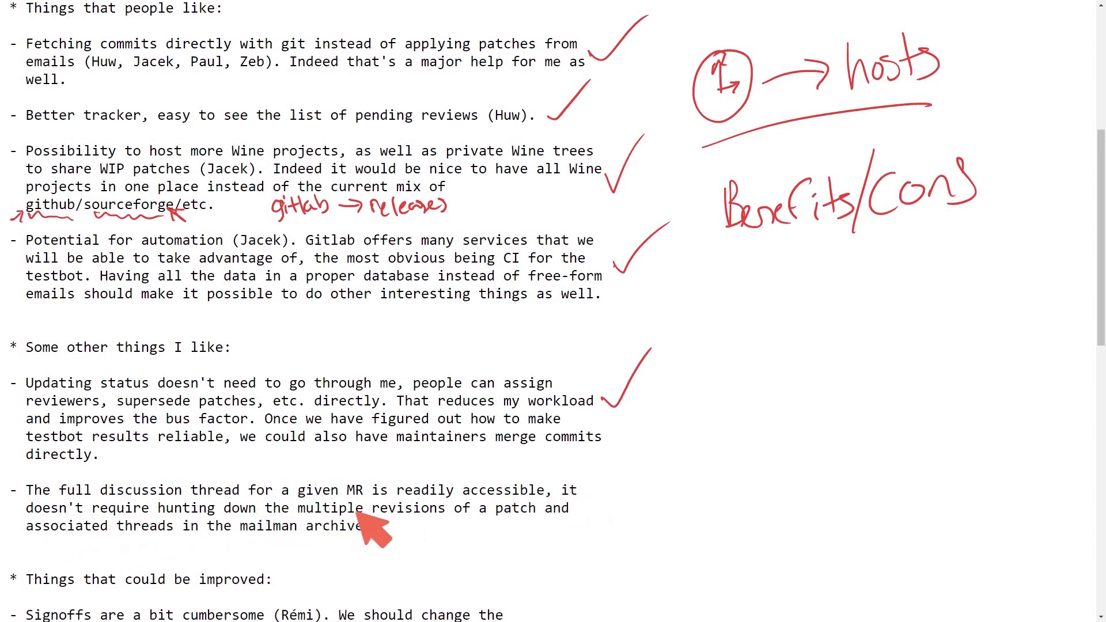
mouse_move(417, 541)
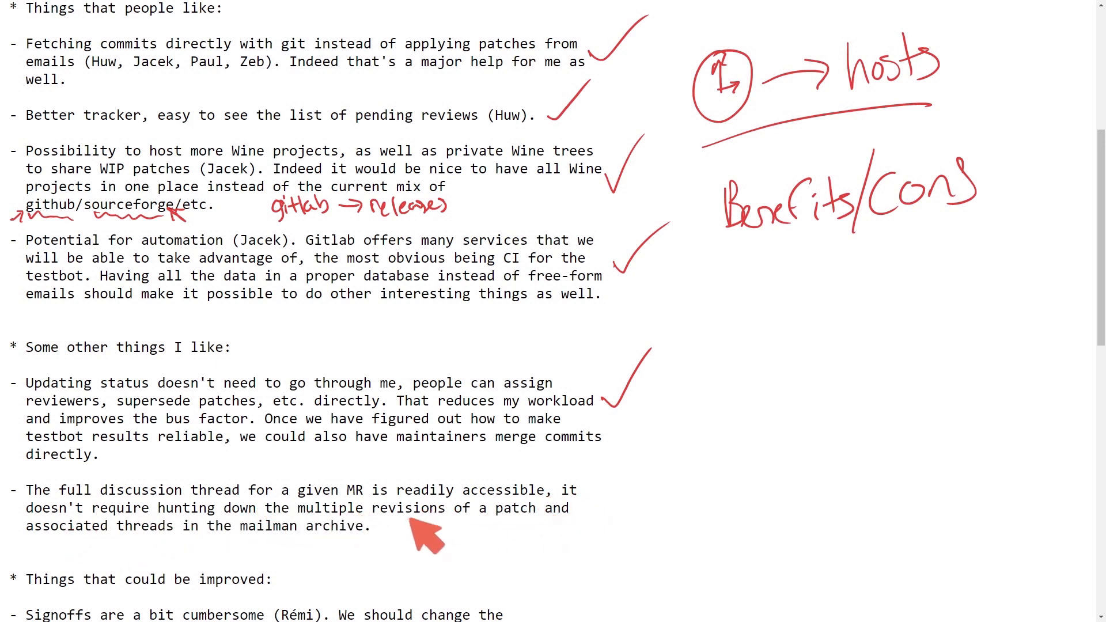
mouse_move(403, 554)
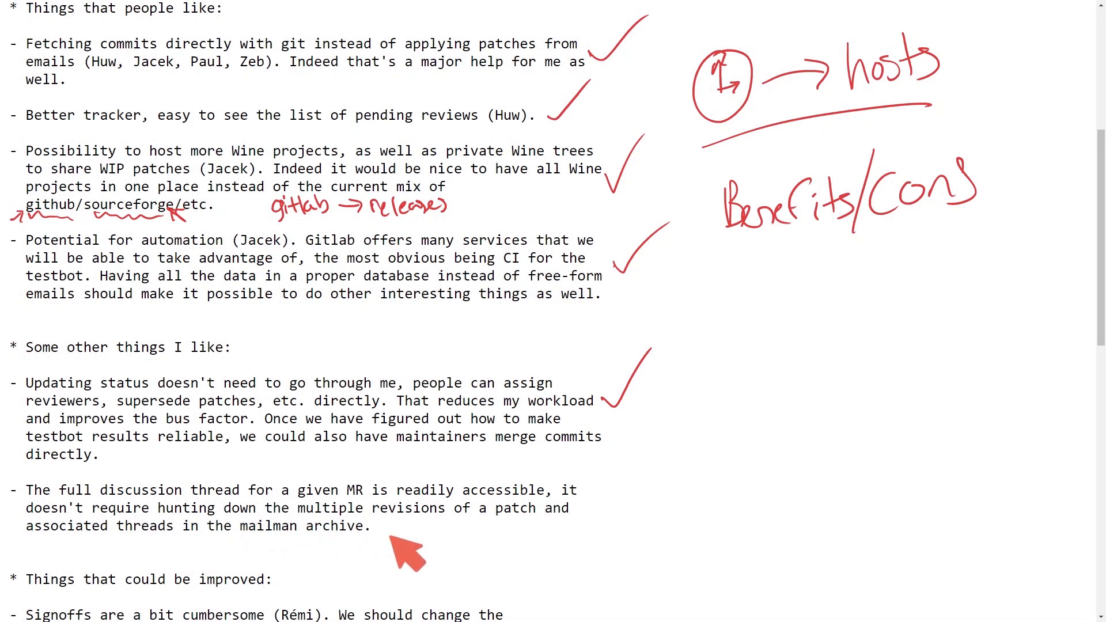
mouse_move(611, 517)
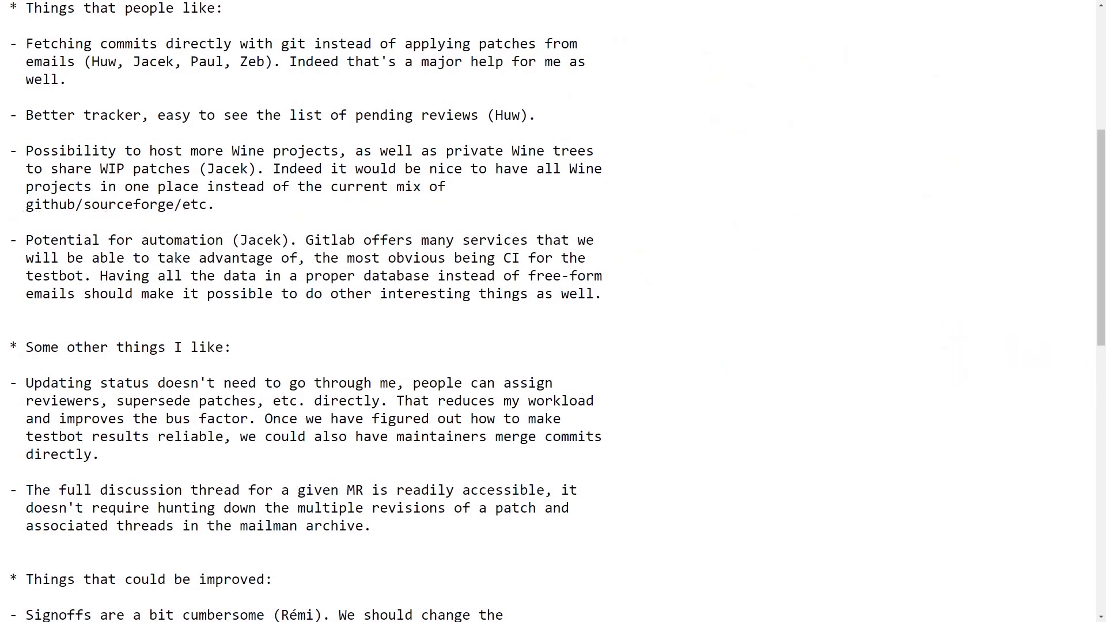
Scroll down the post toward the whole-MR approval bullet.
scroll(down, 3)
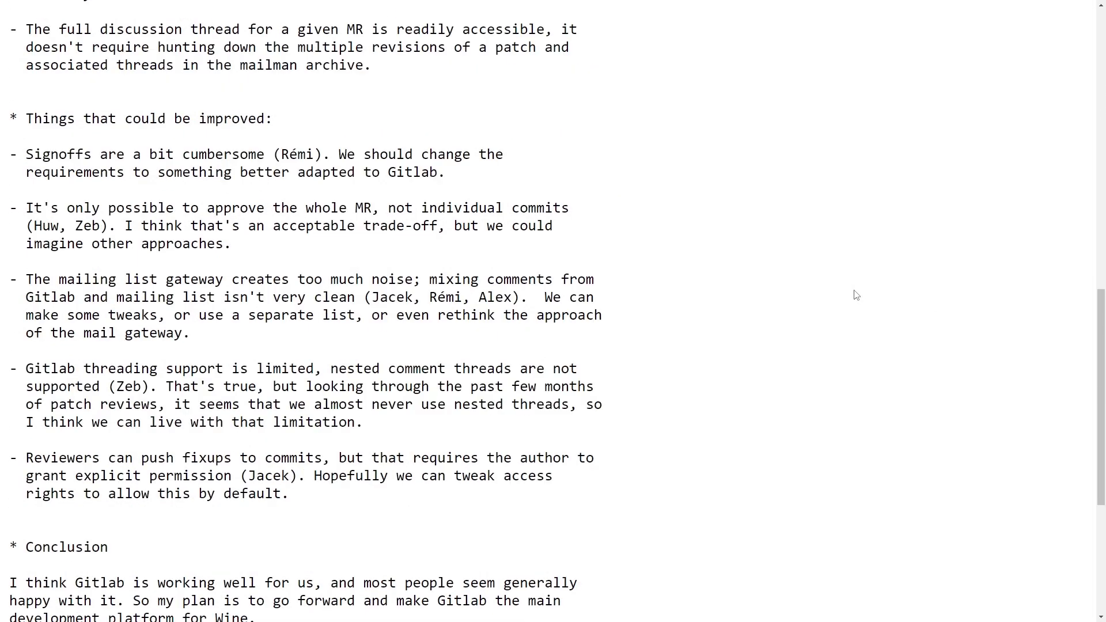
mouse_move(588, 121)
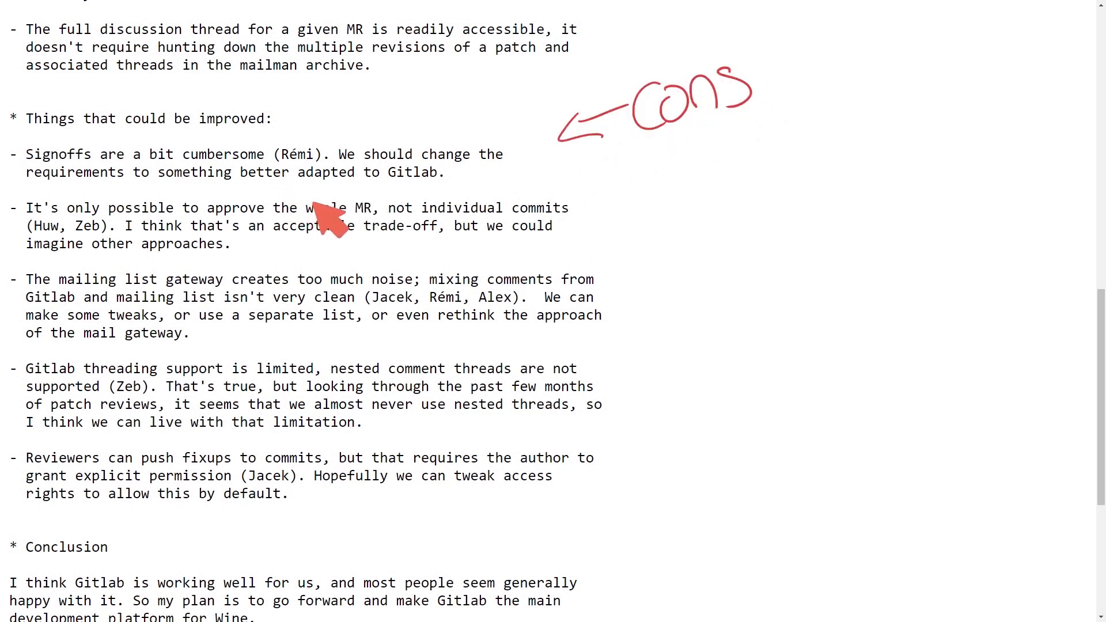
mouse_move(287, 188)
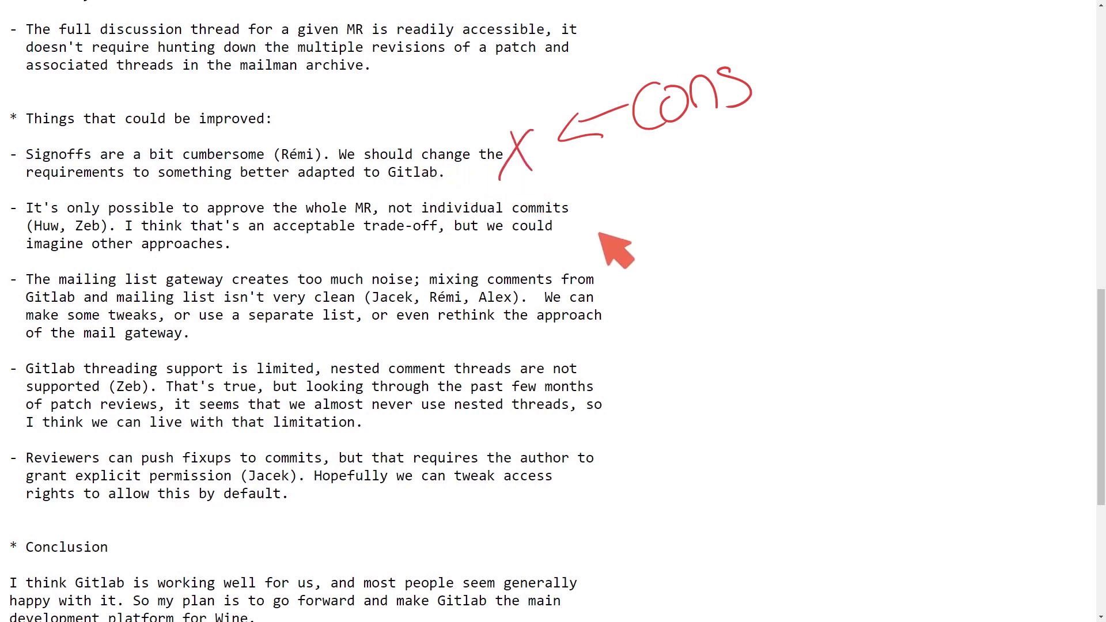
mouse_move(599, 232)
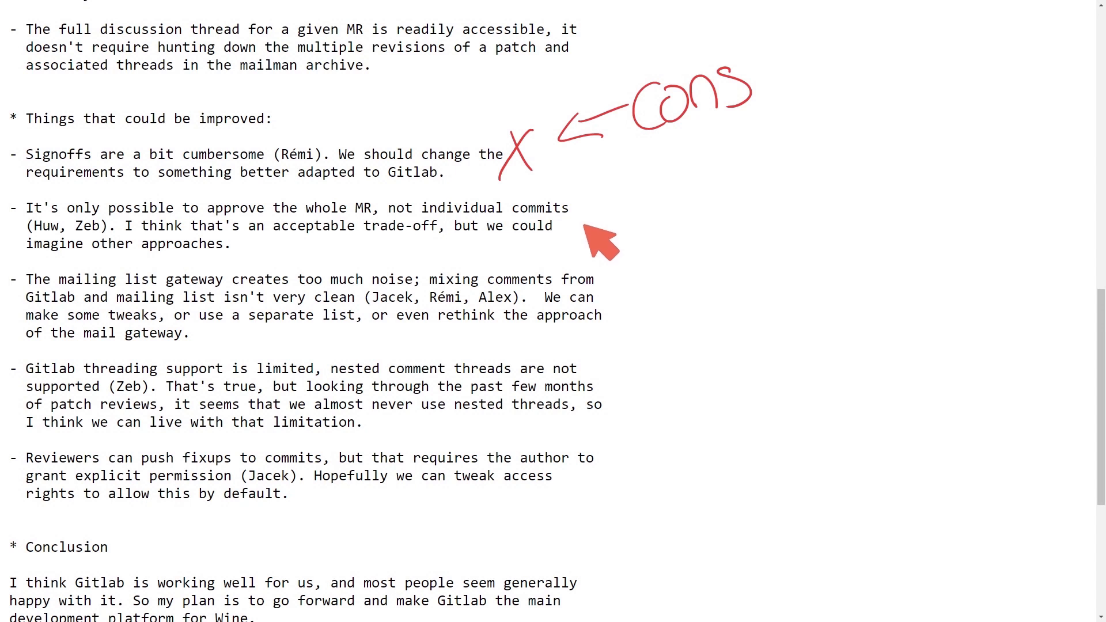
mouse_move(43, 210)
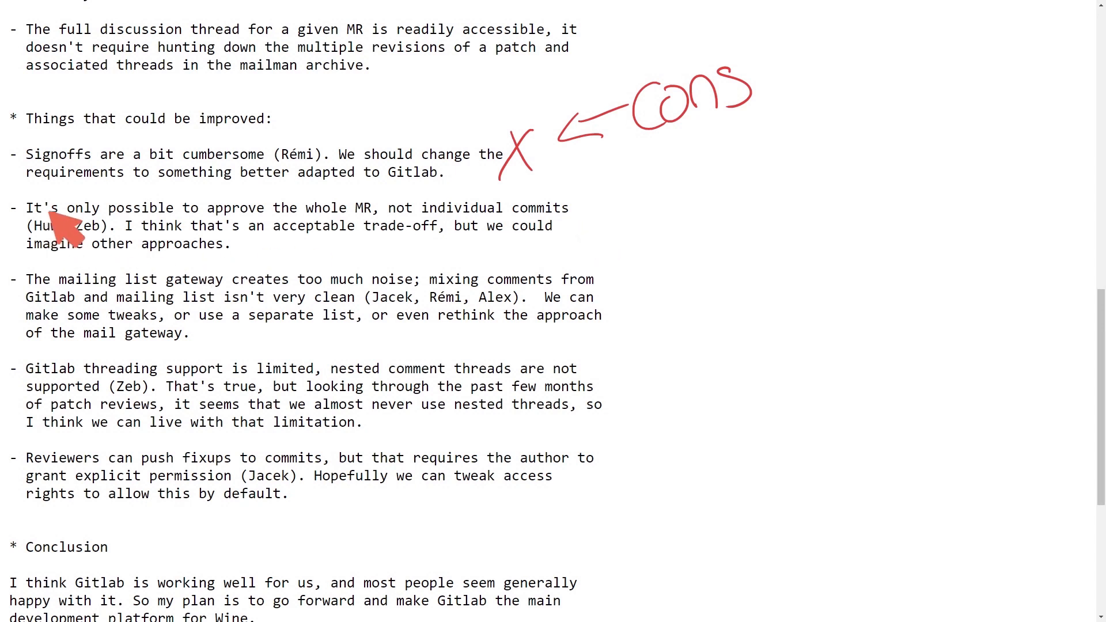
mouse_move(287, 233)
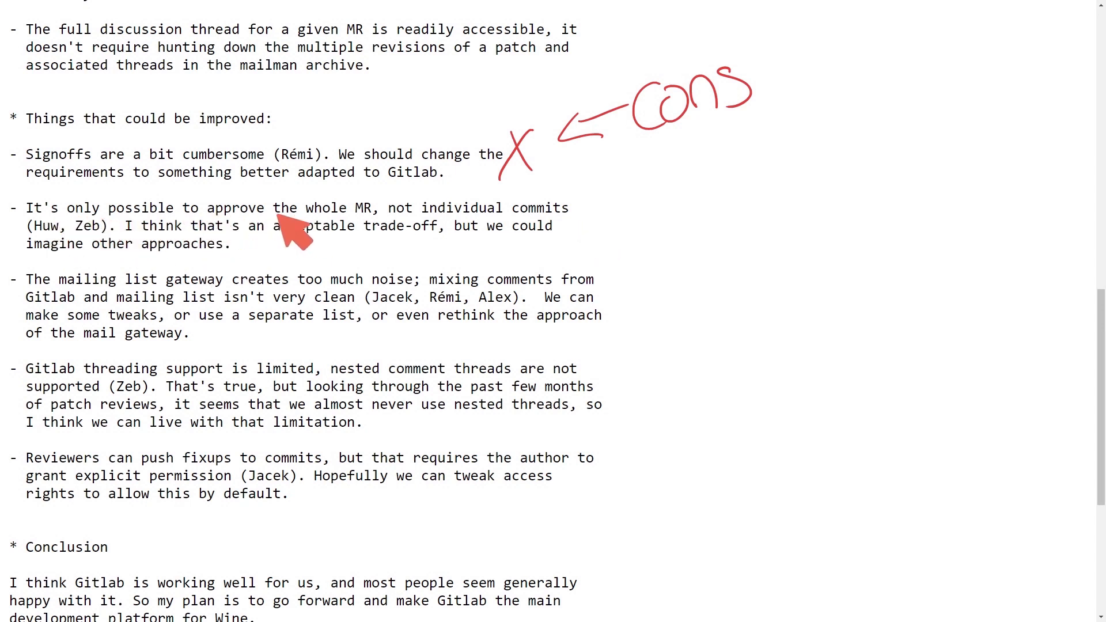
mouse_move(398, 241)
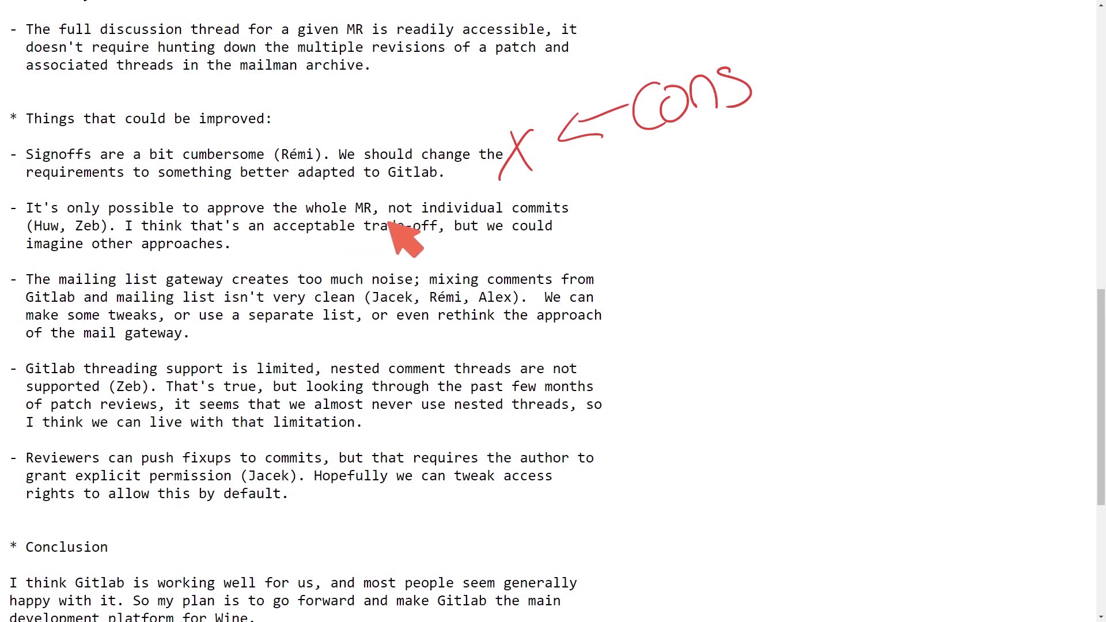
mouse_move(325, 233)
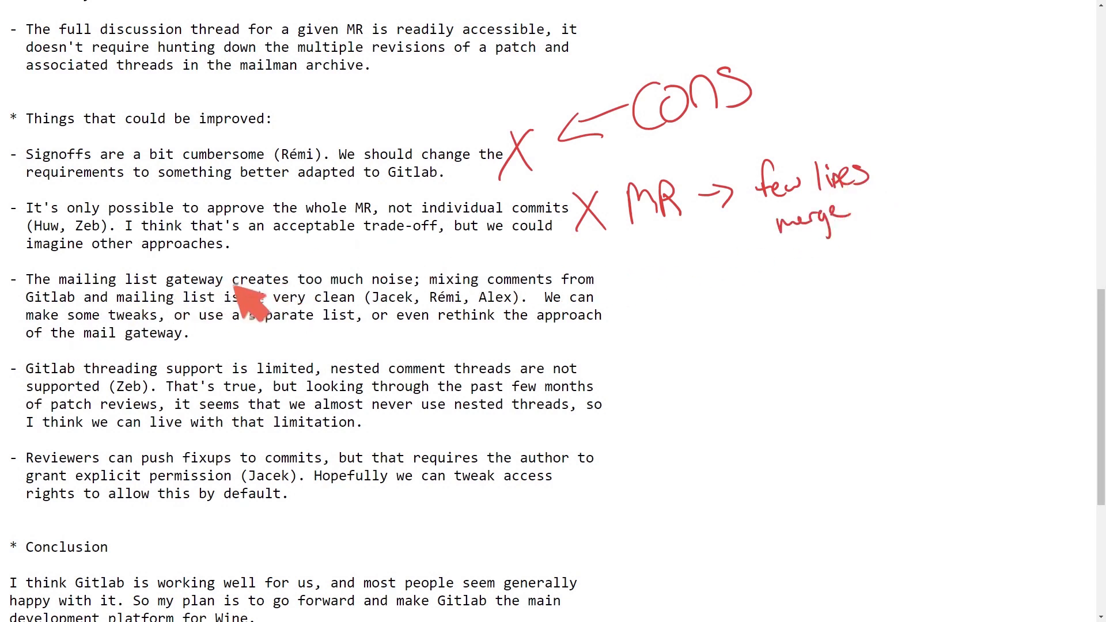
mouse_move(95, 379)
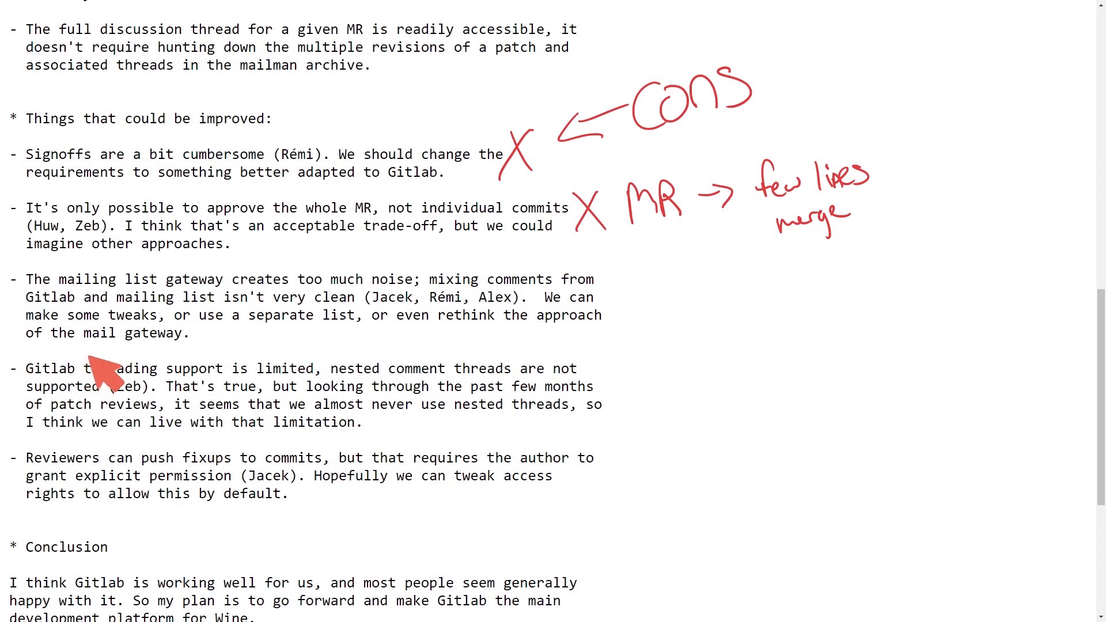
mouse_move(43, 315)
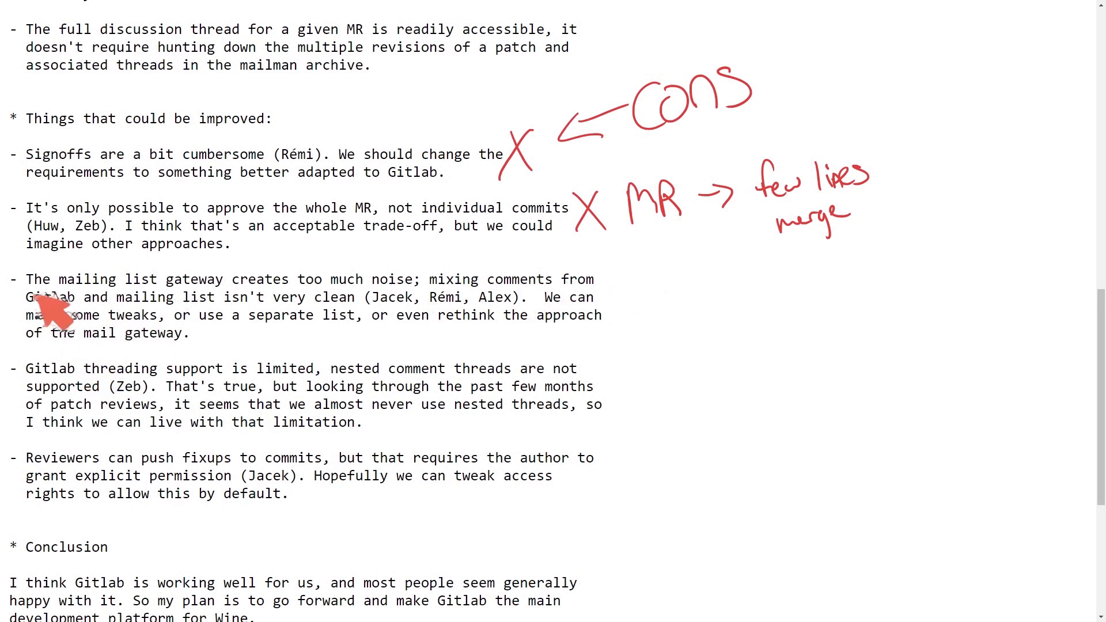
mouse_move(388, 305)
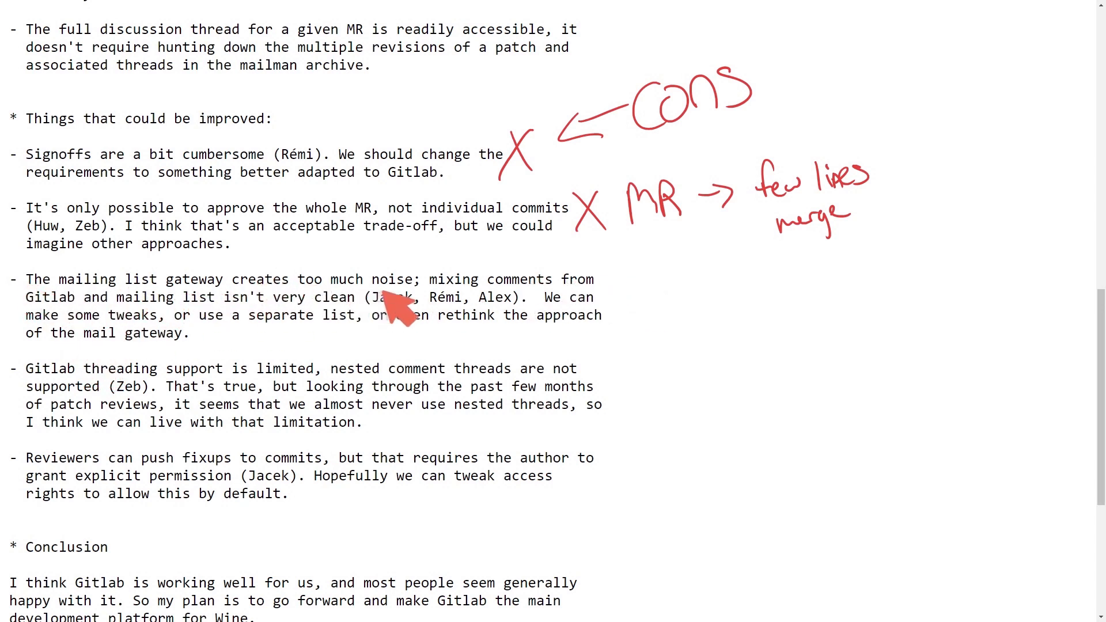
mouse_move(68, 332)
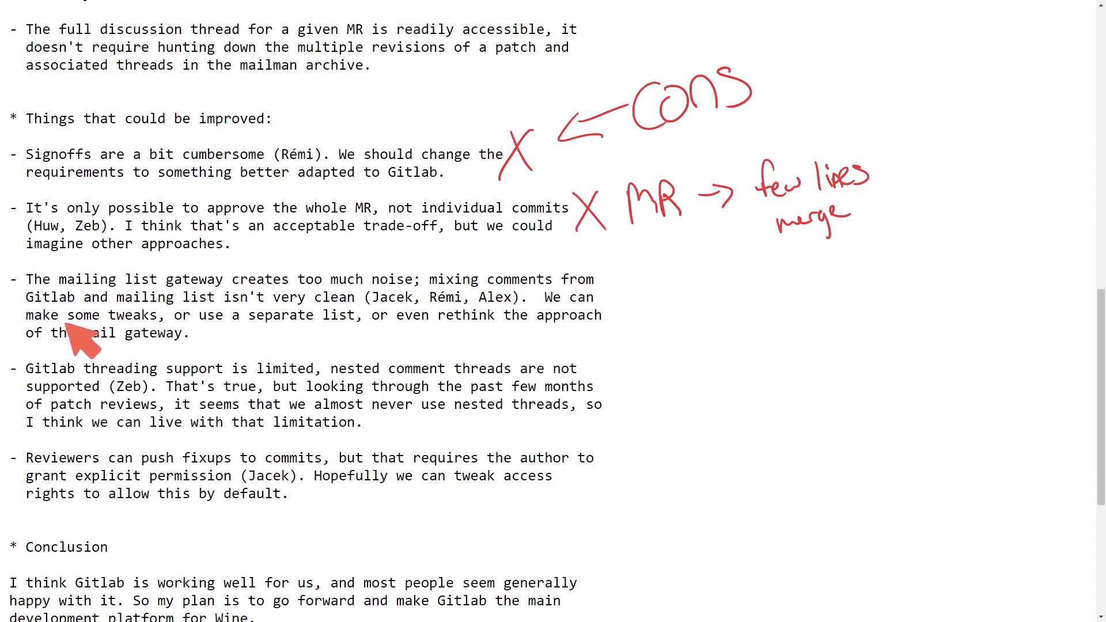
mouse_move(438, 331)
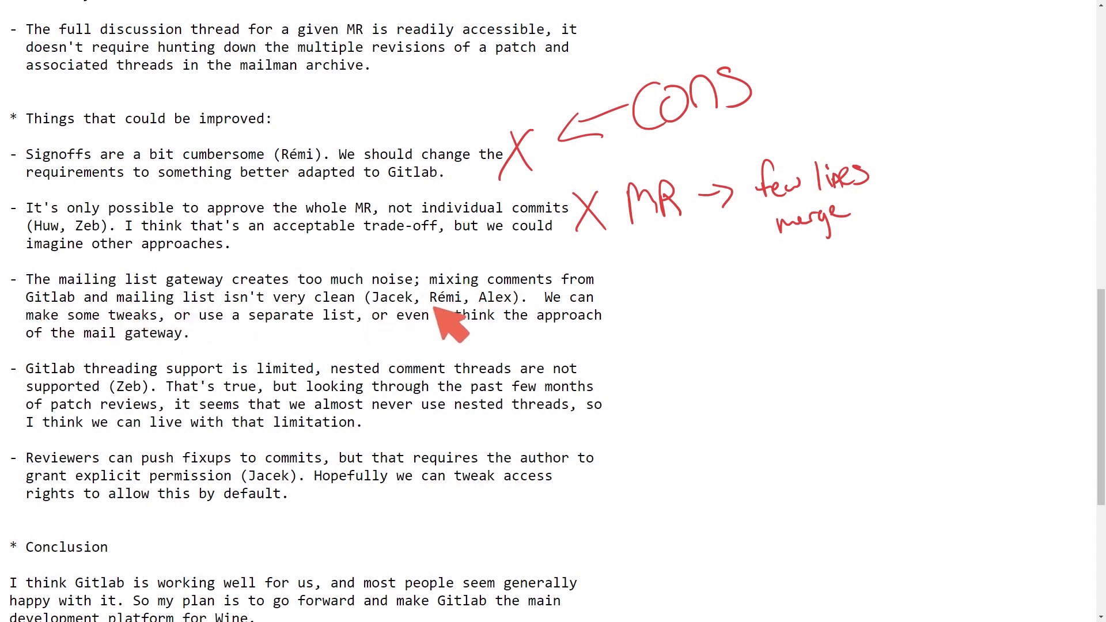
mouse_move(272, 330)
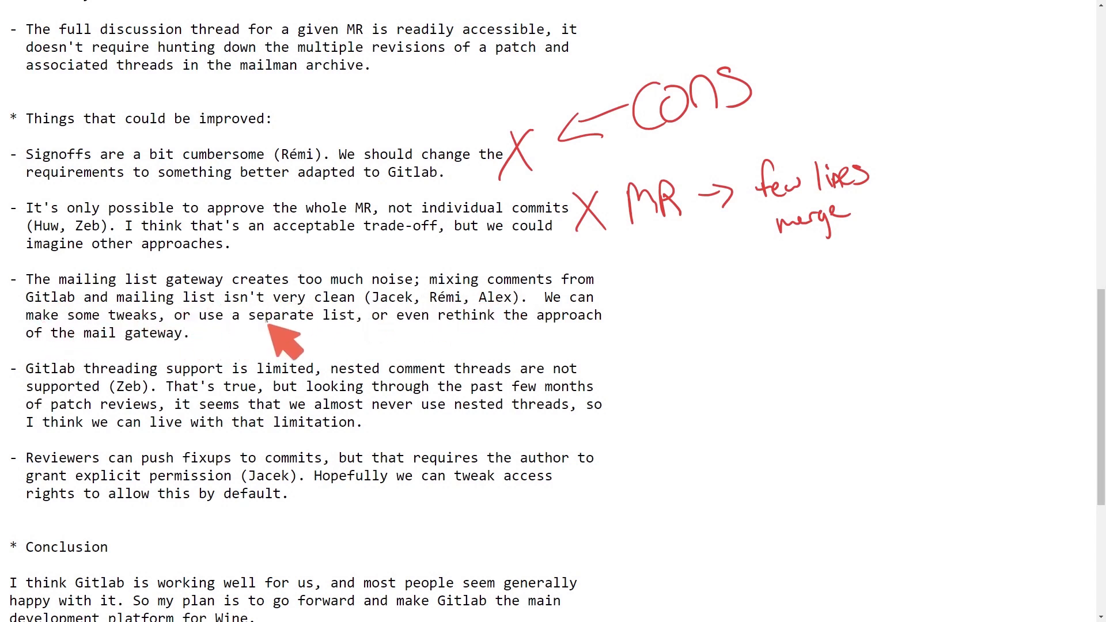
mouse_move(80, 353)
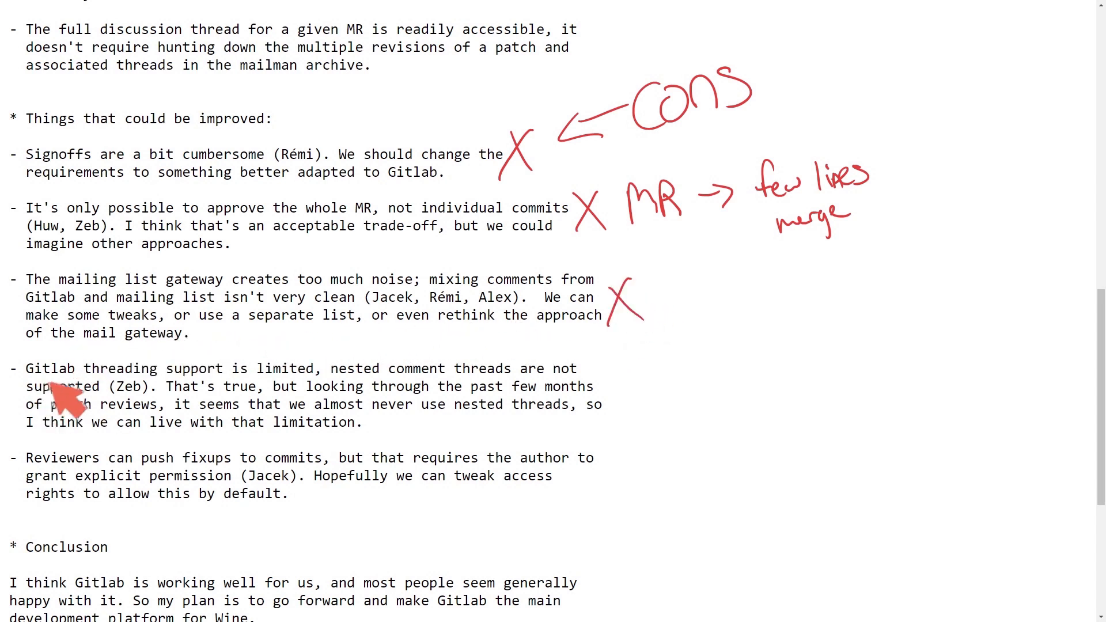
mouse_move(358, 382)
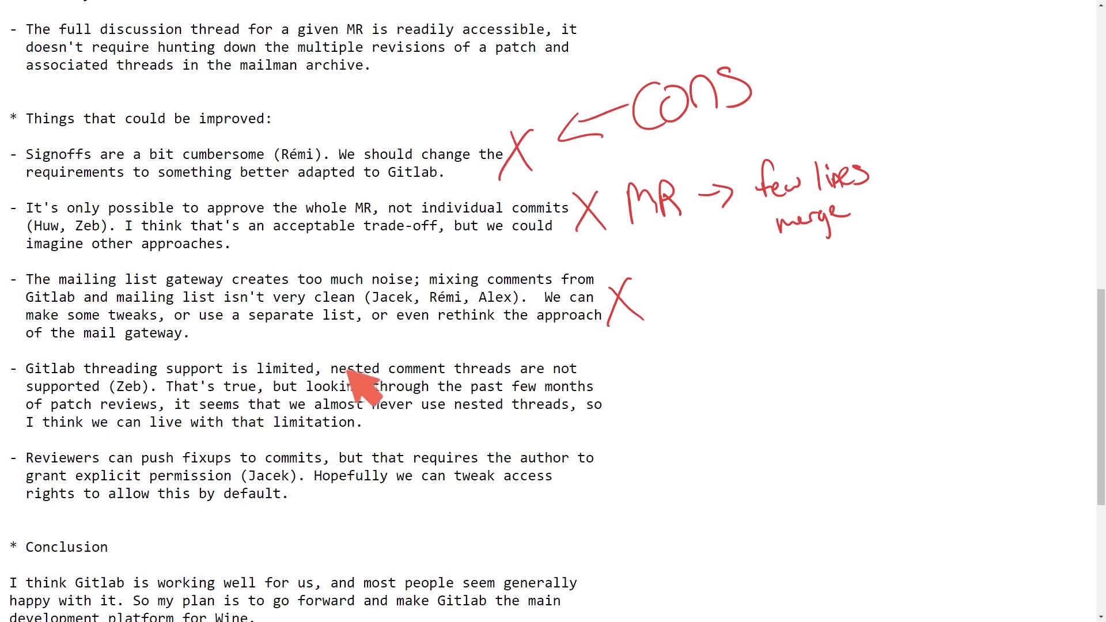
mouse_move(94, 413)
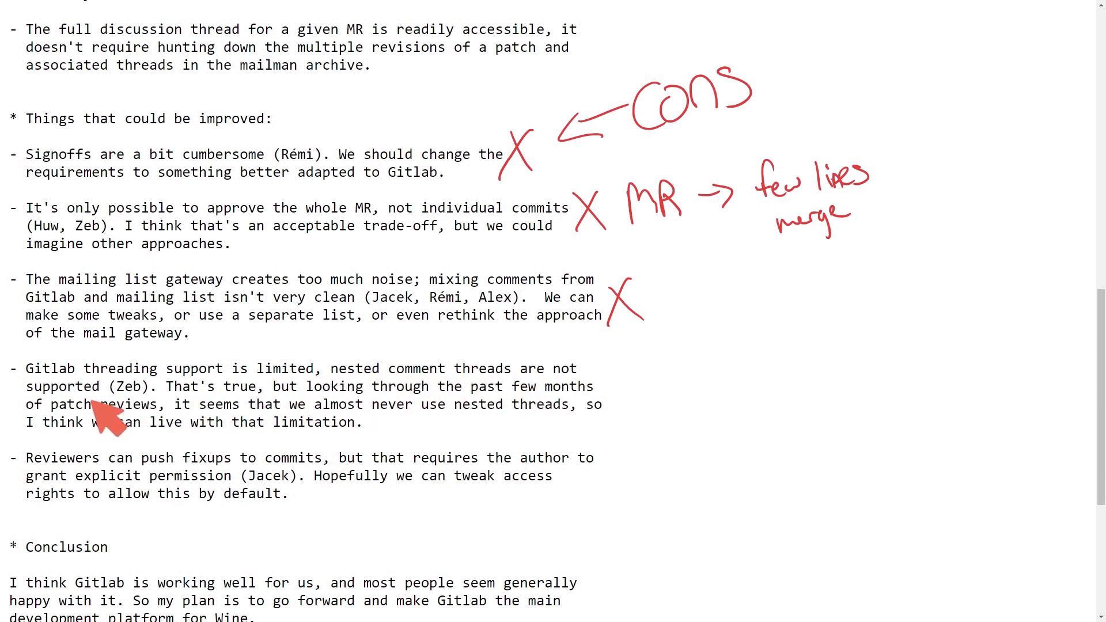
mouse_move(420, 416)
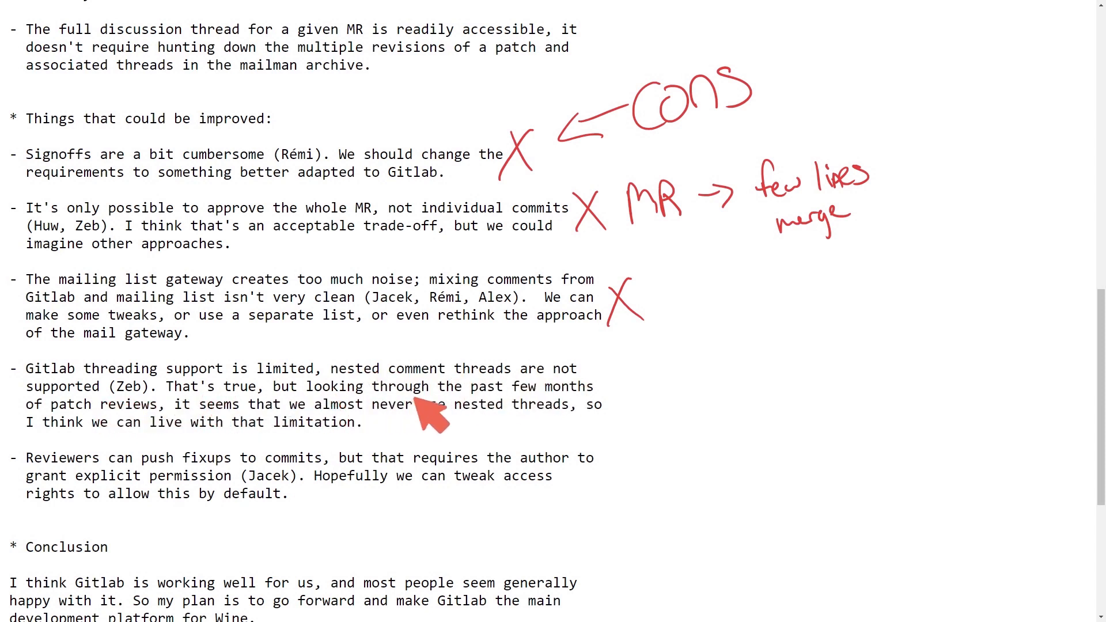
mouse_move(142, 429)
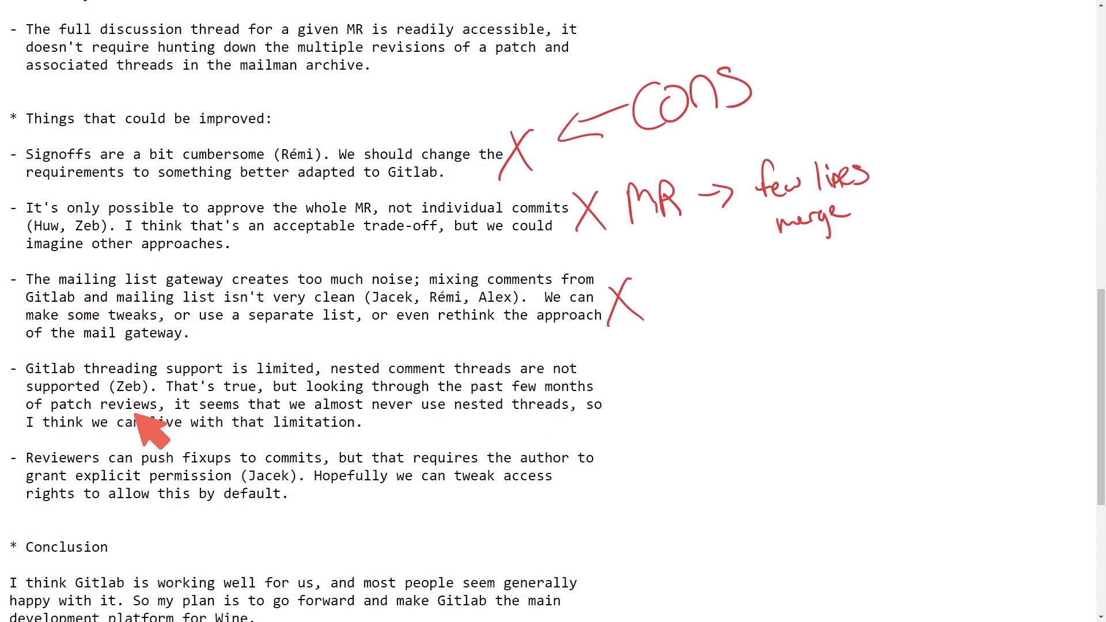
mouse_move(472, 430)
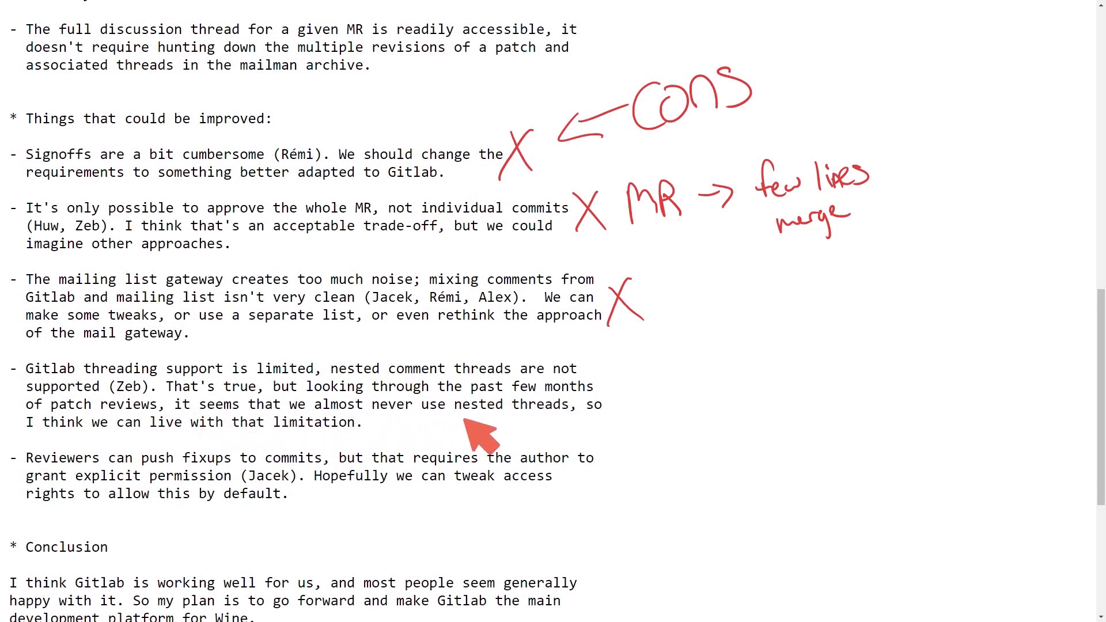
mouse_move(624, 386)
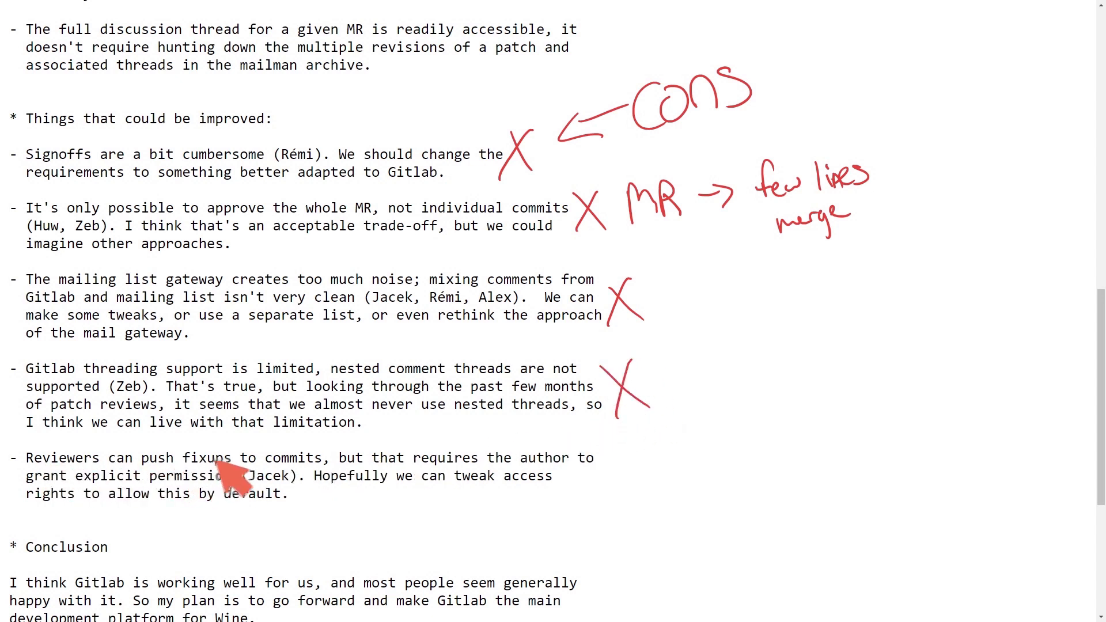
mouse_move(389, 484)
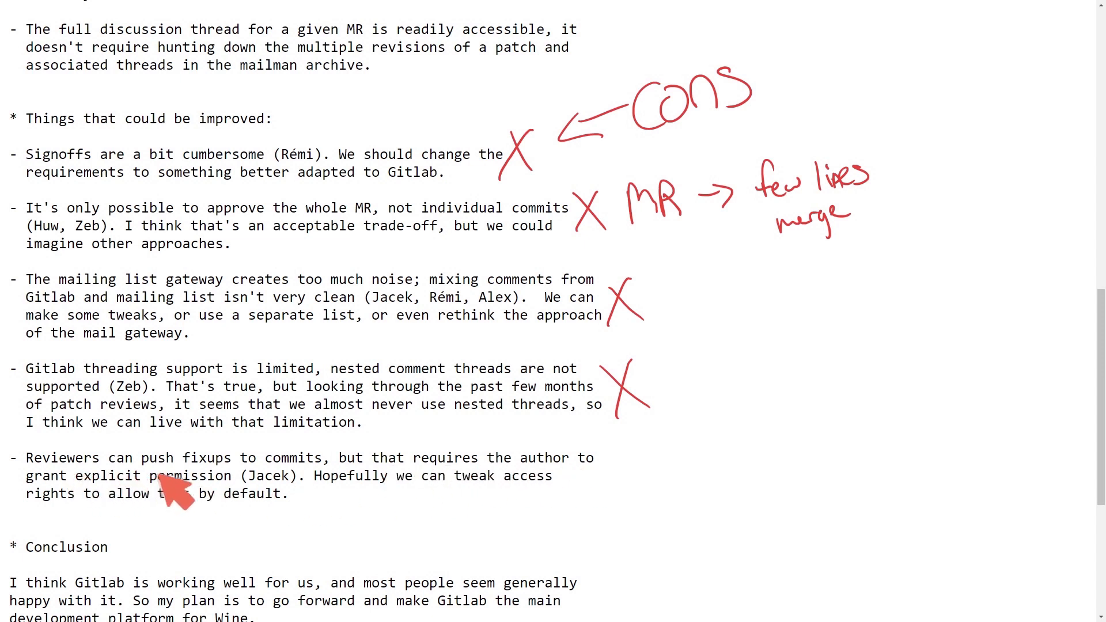
mouse_move(527, 504)
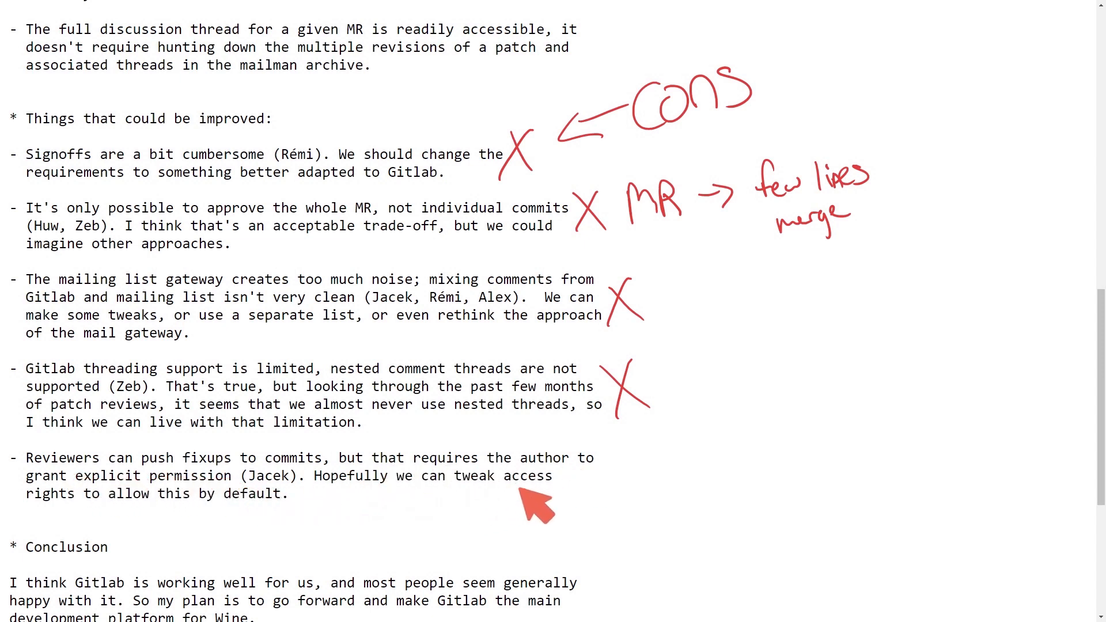
mouse_move(409, 508)
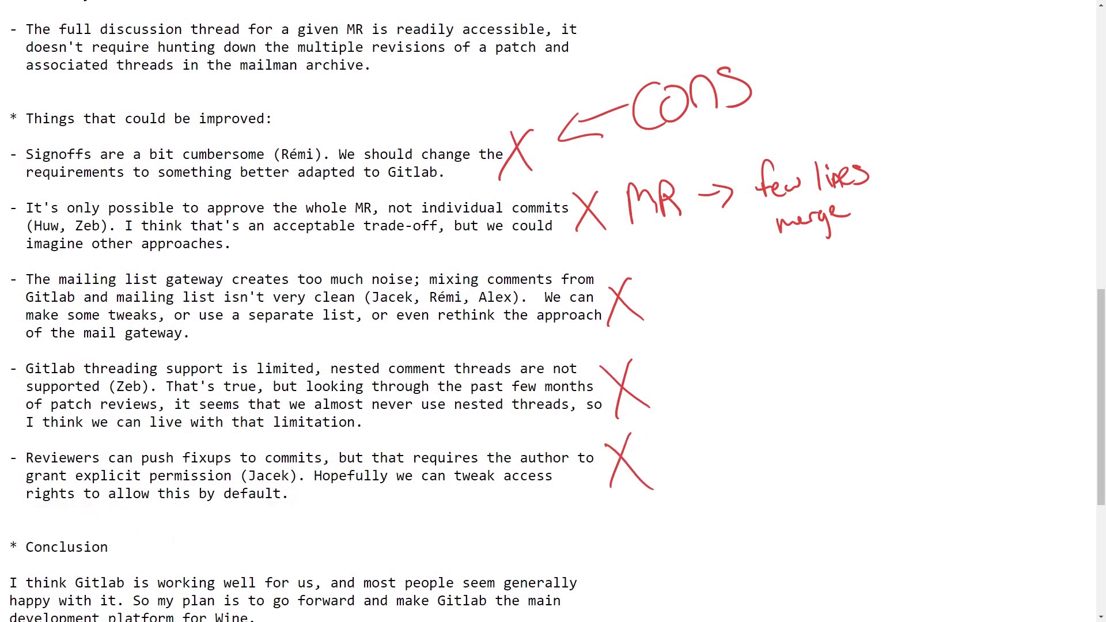
Erase all hand-drawn red annotations from the page.
key(ctrl+z)
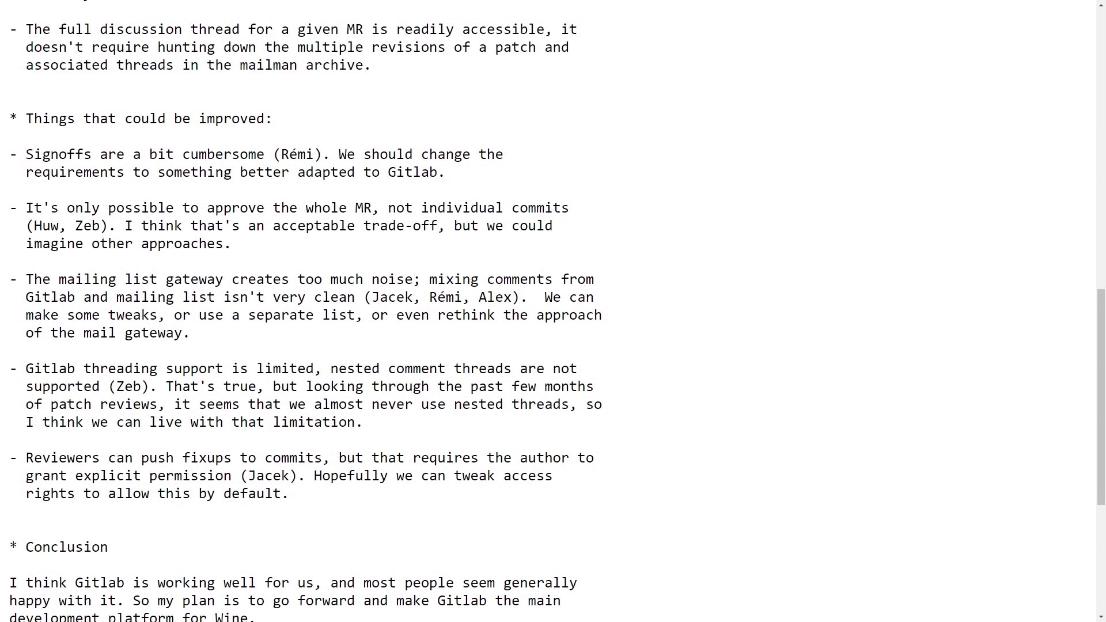
mouse_move(1038, 347)
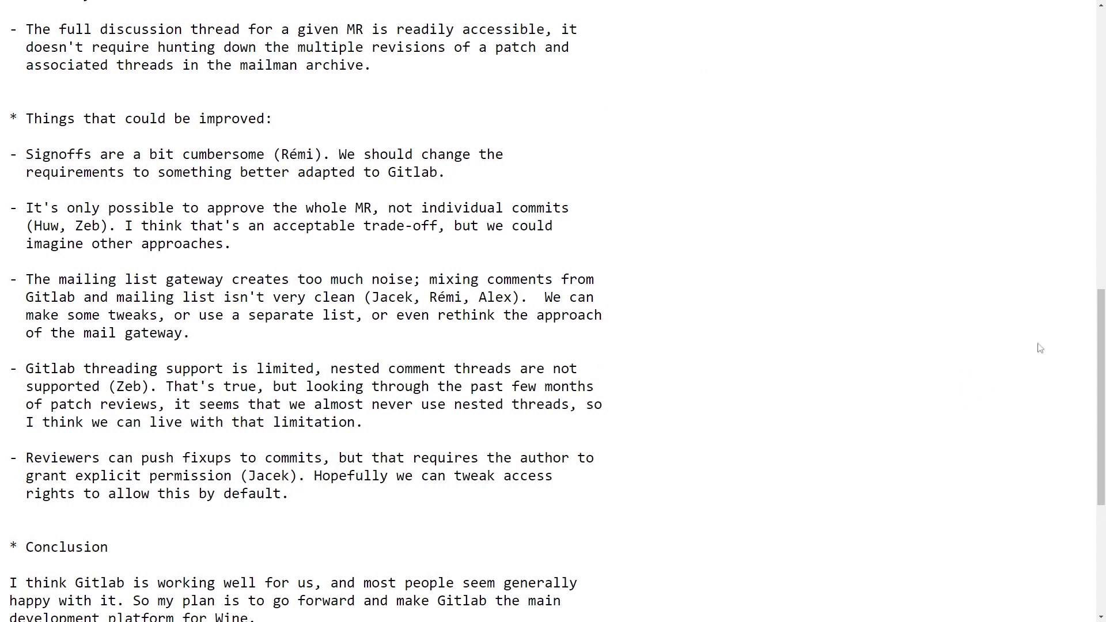
mouse_move(949, 301)
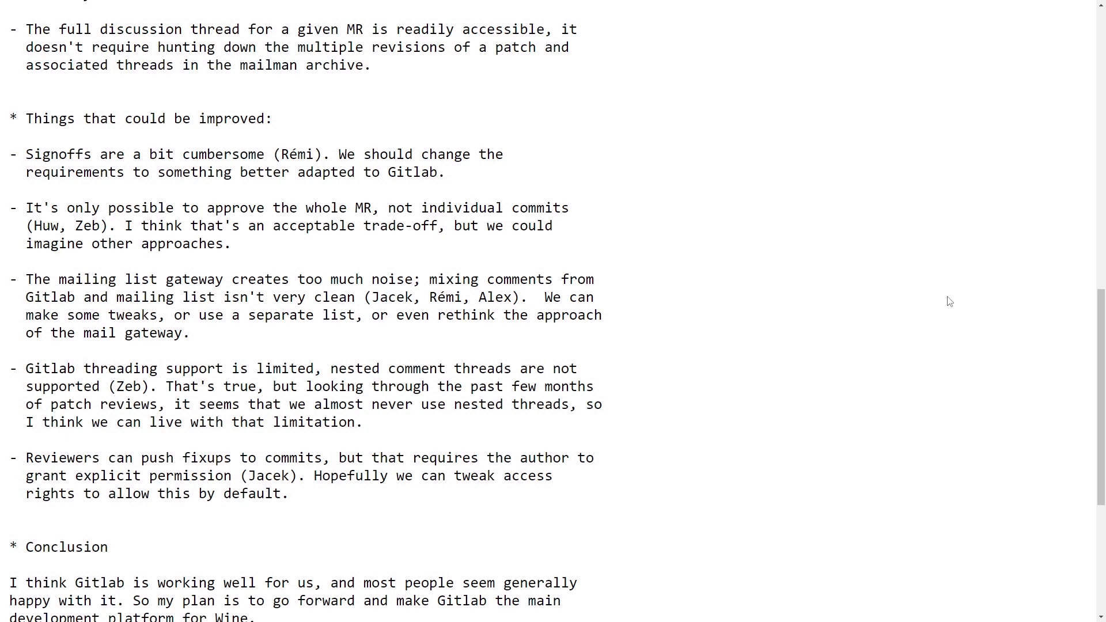
mouse_move(799, 462)
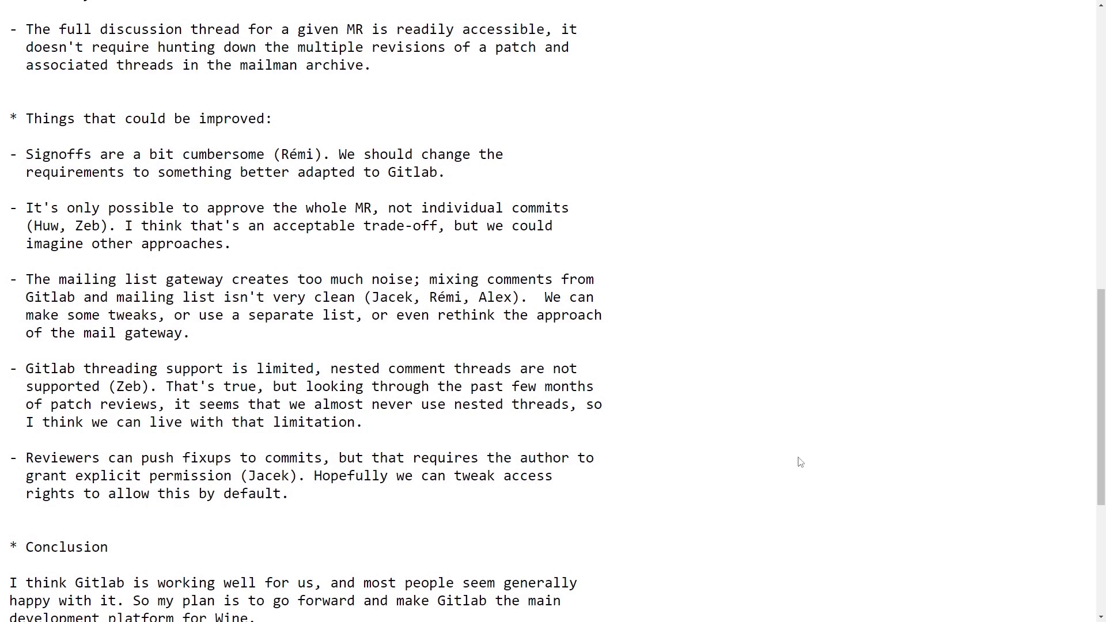
Scroll down to the Conclusion, sign-off and thread navigation links.
scroll(down, 3)
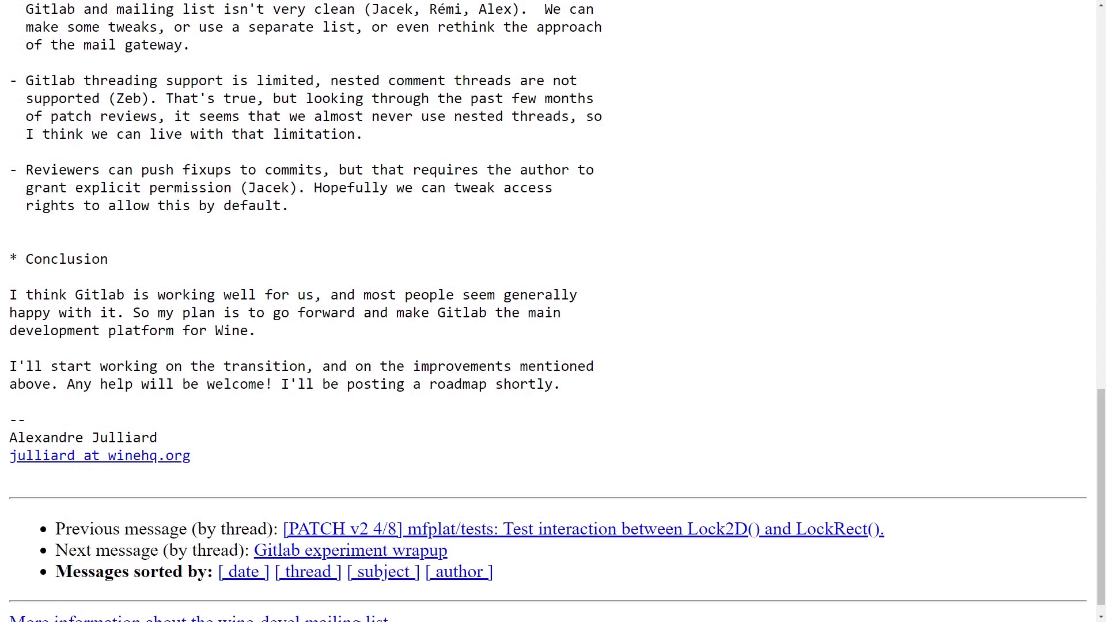
mouse_move(23, 300)
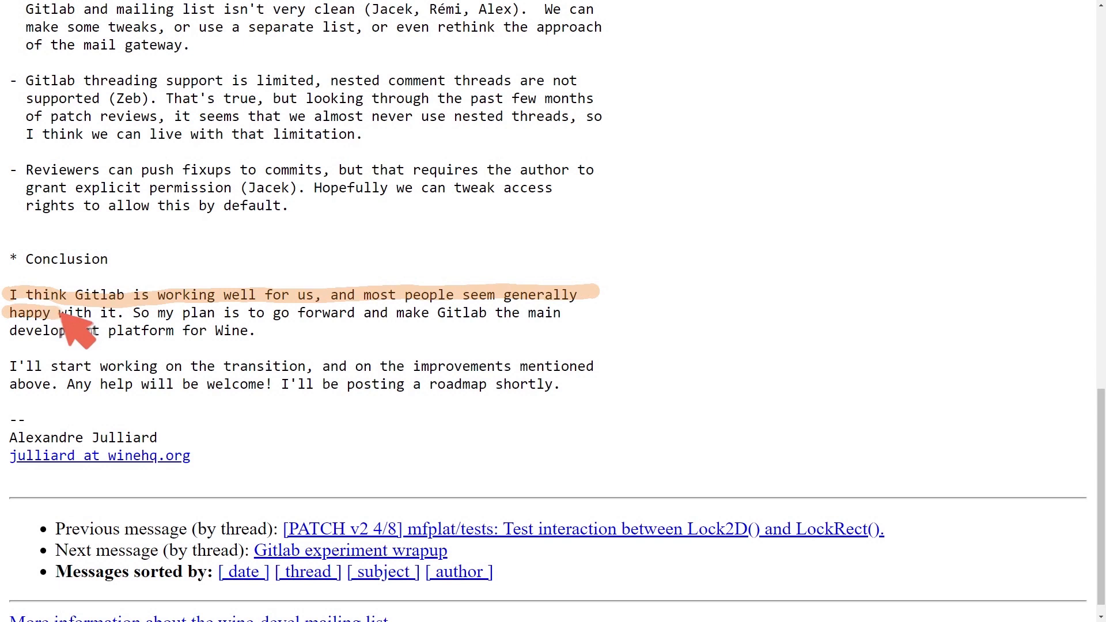
mouse_move(518, 319)
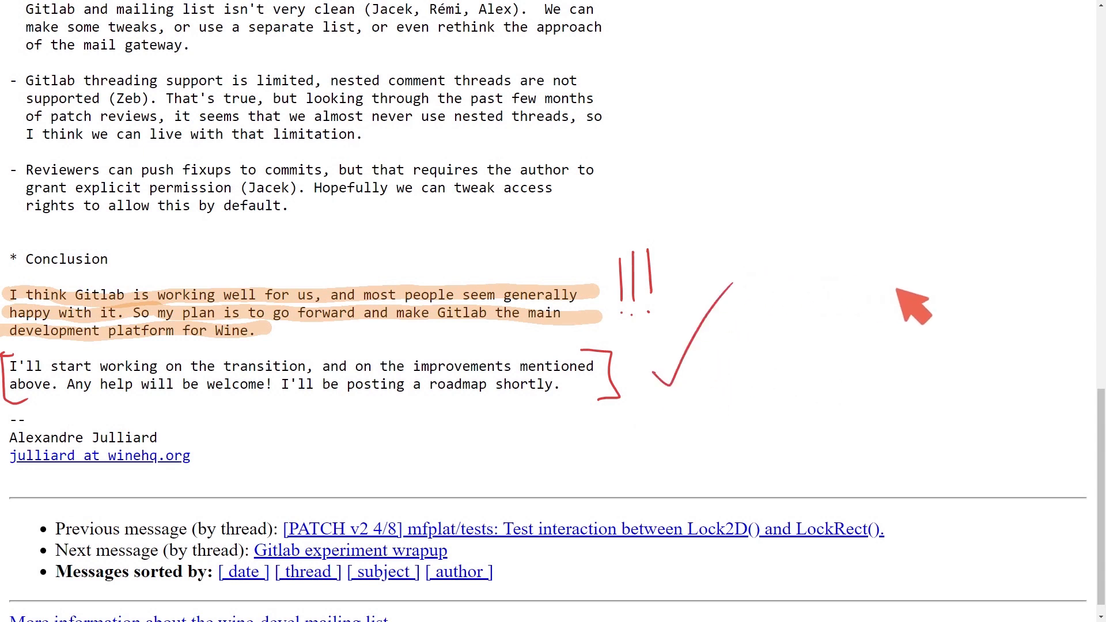
mouse_move(608, 238)
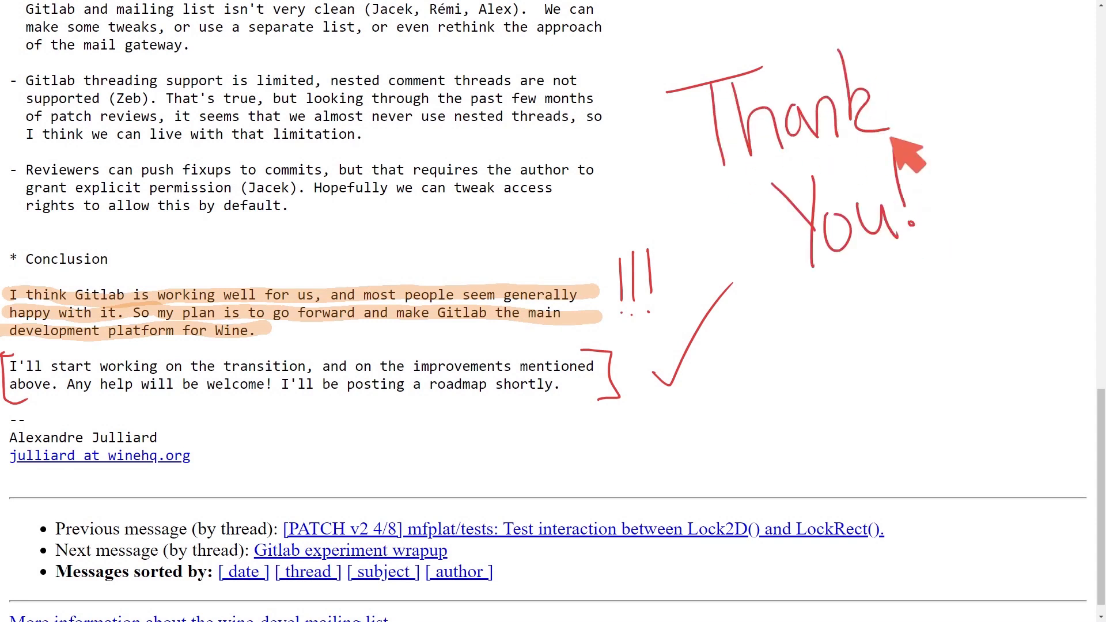
mouse_move(956, 236)
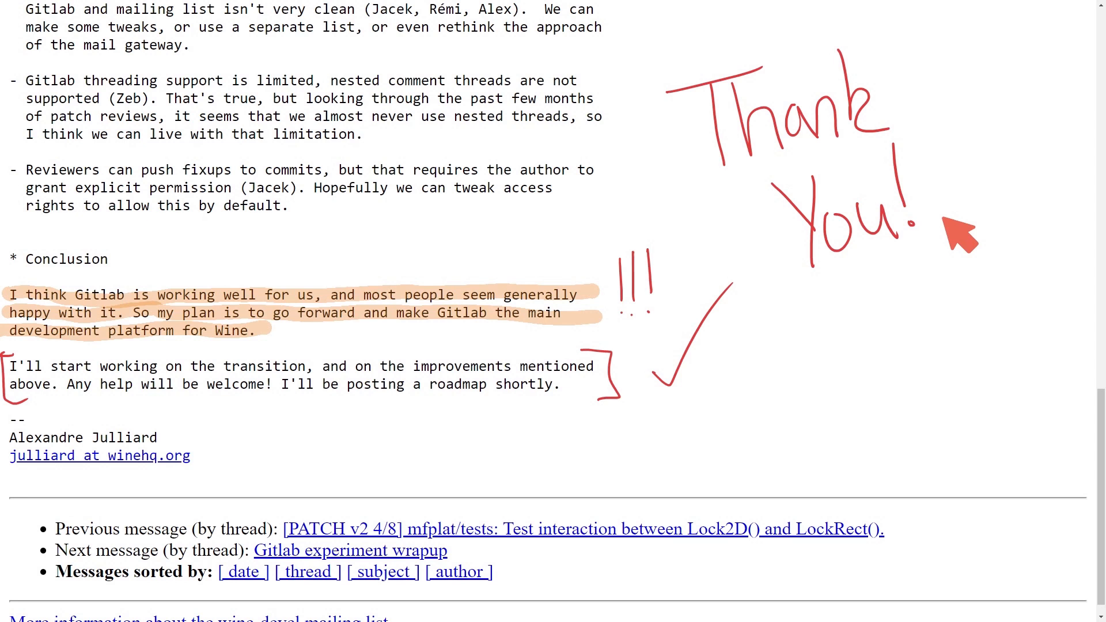